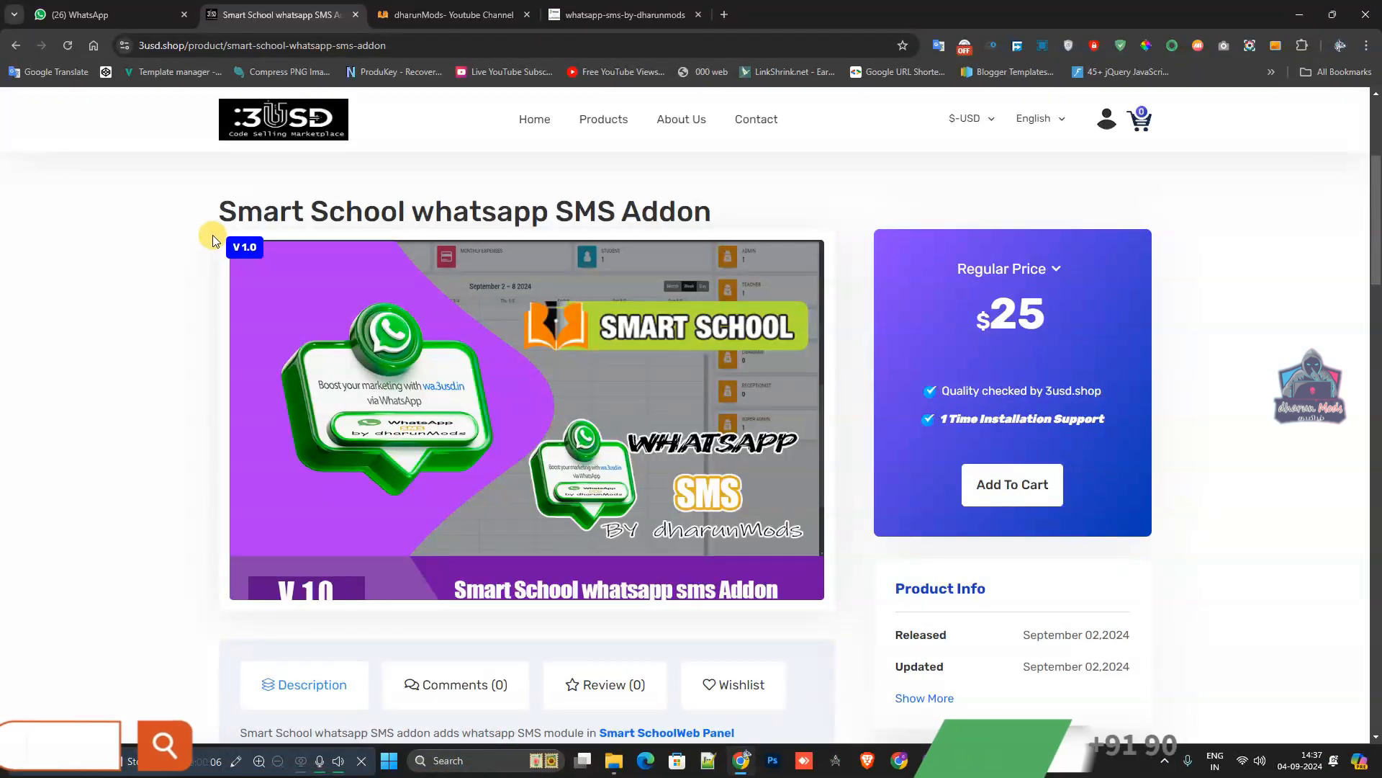
mouse_move(694, 244)
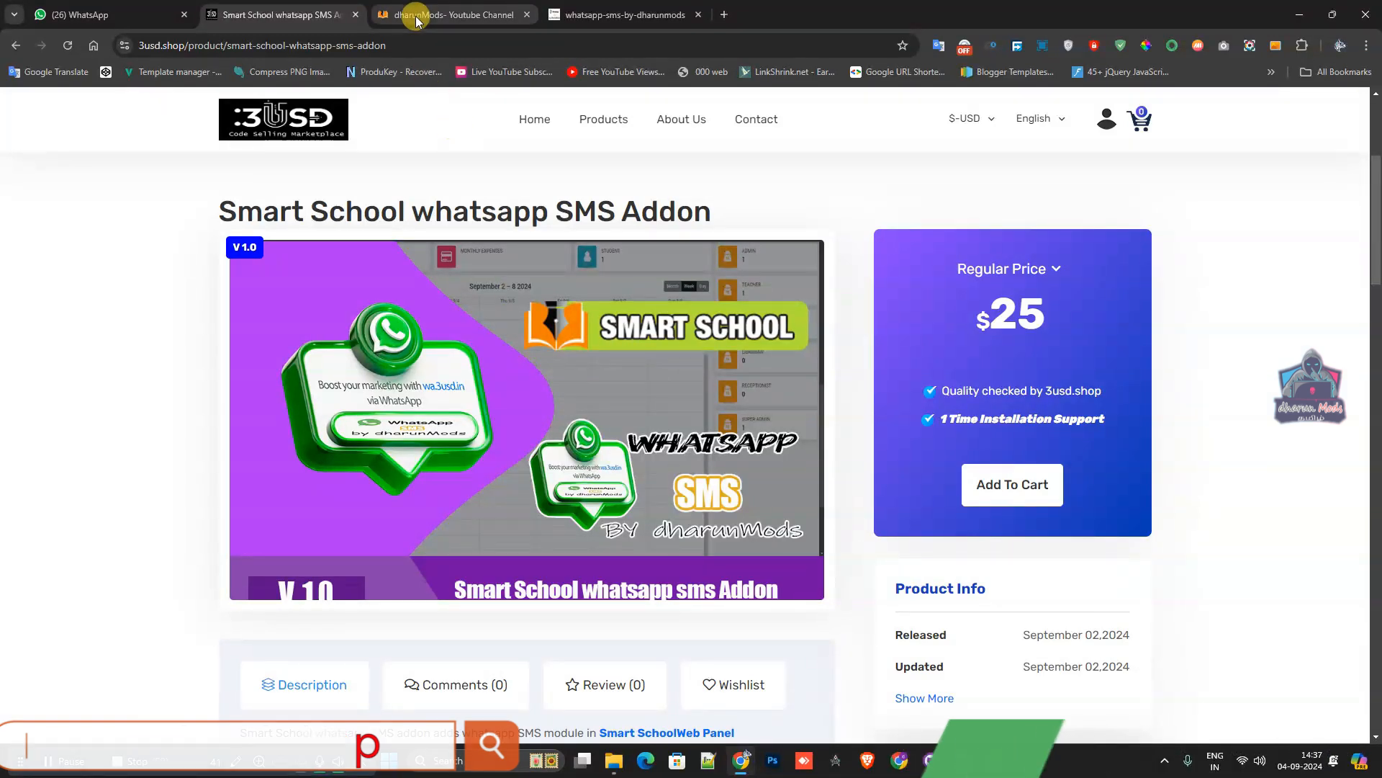
Step: Send the WhatsApp SMS Addon template to the Students group via Communicate > Send SMS
click(449, 14)
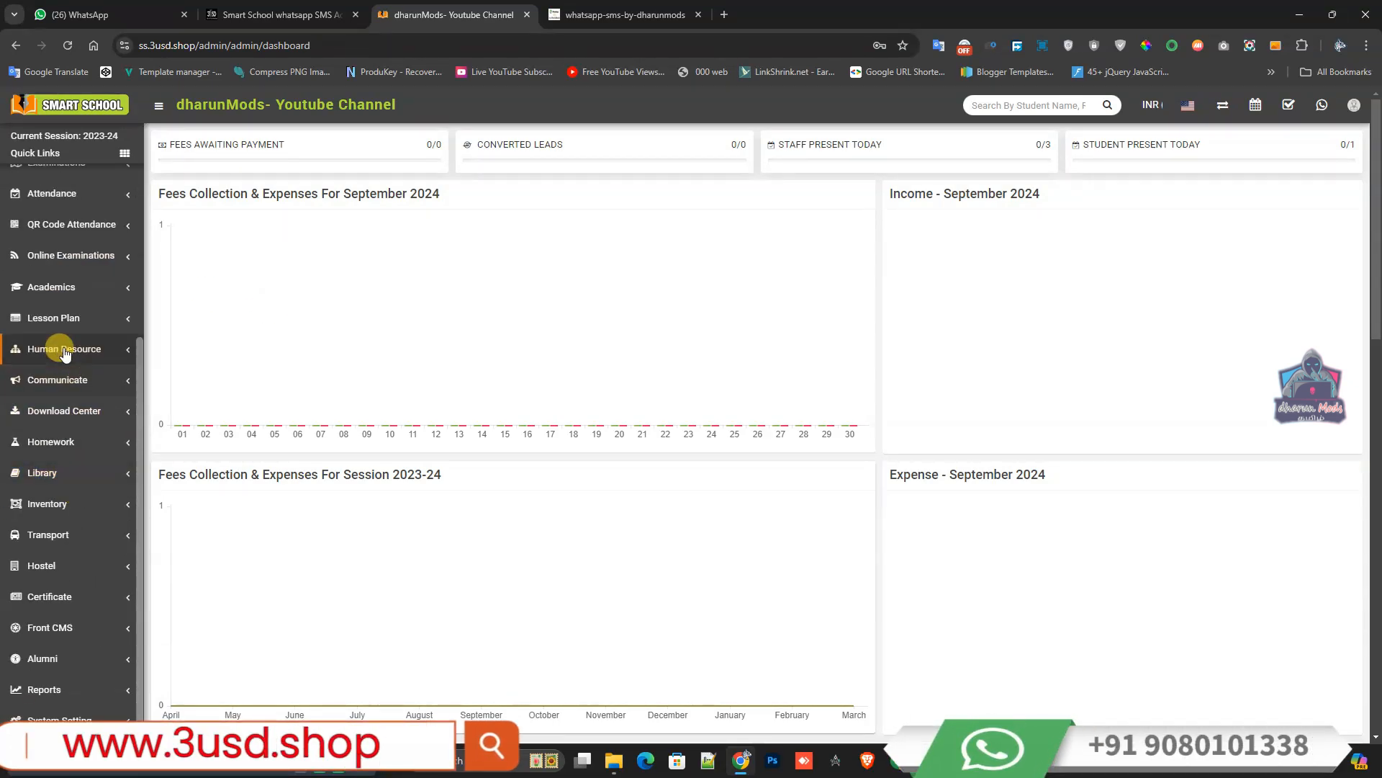
click(57, 379)
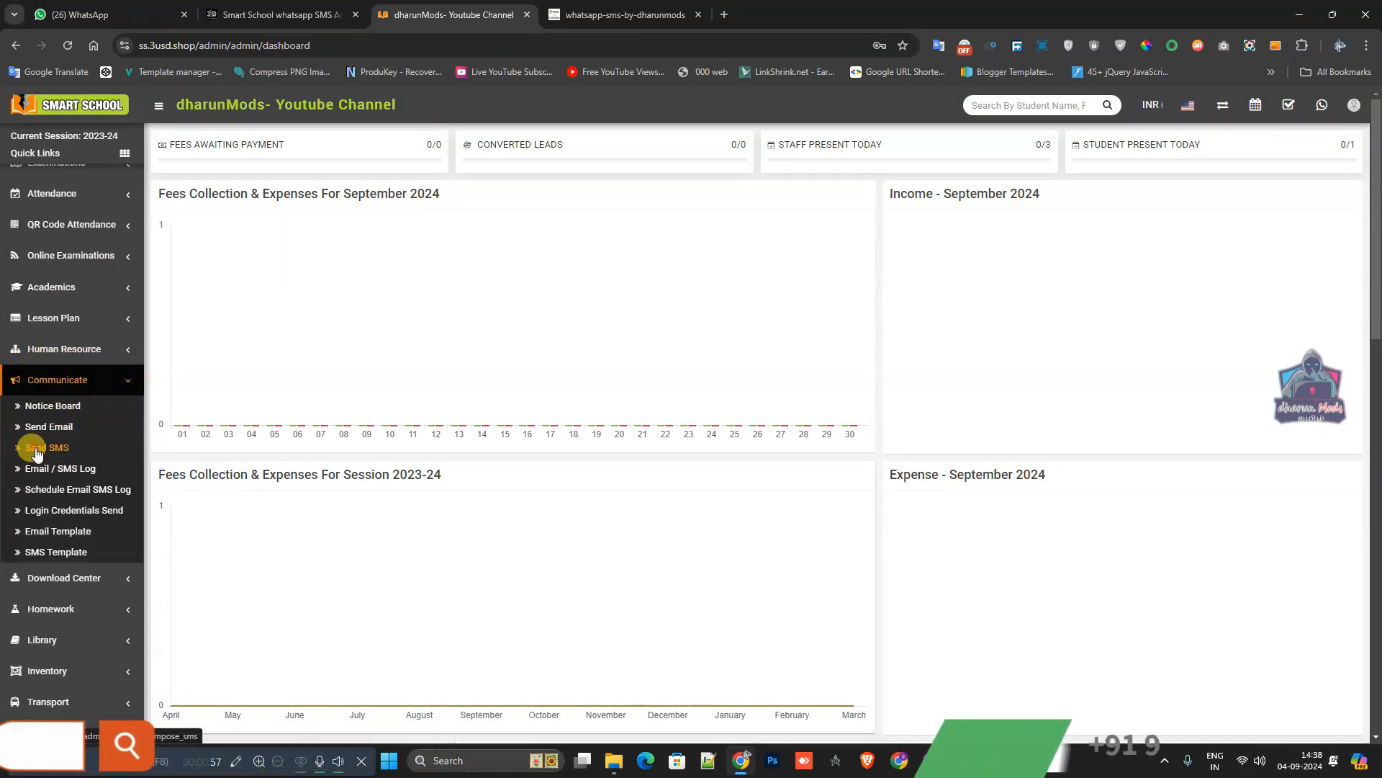
click(46, 447)
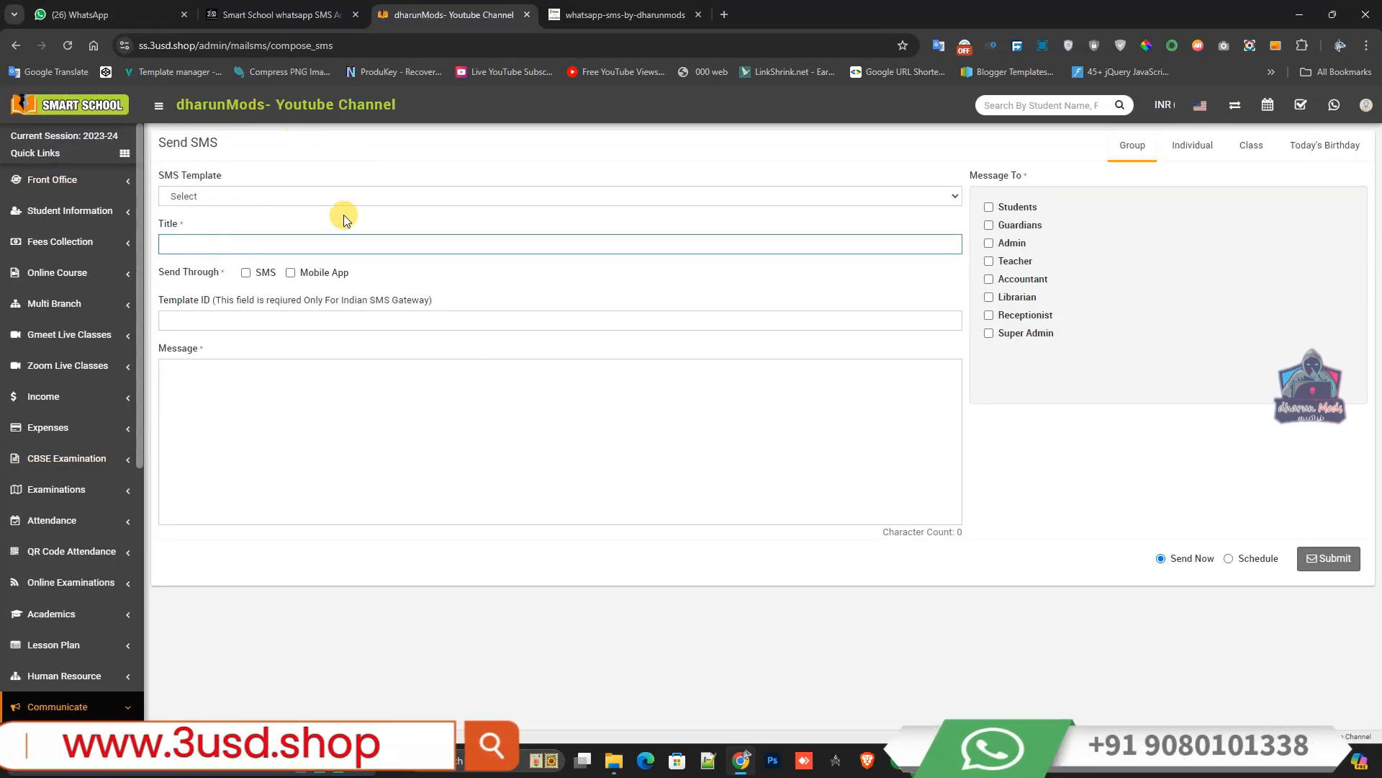
mouse_move(277, 195)
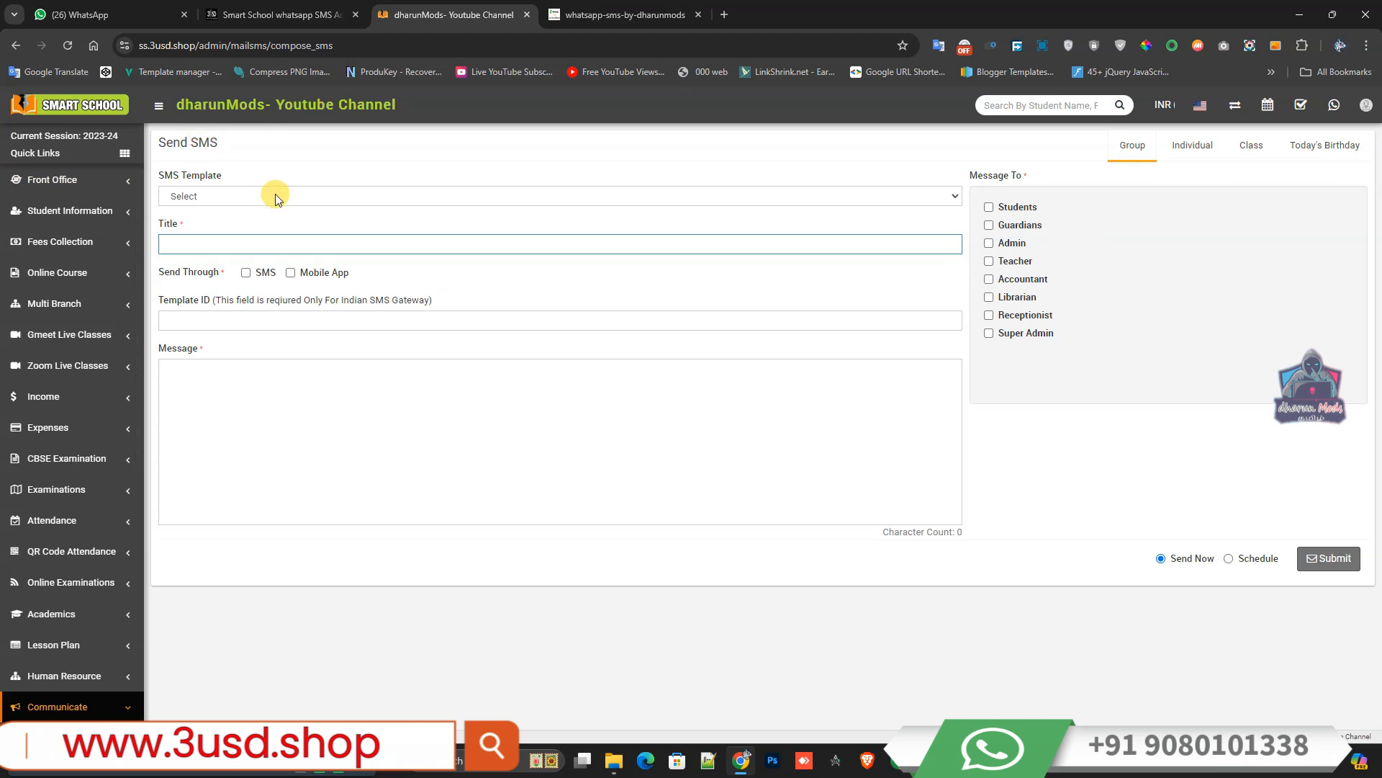
click(557, 196)
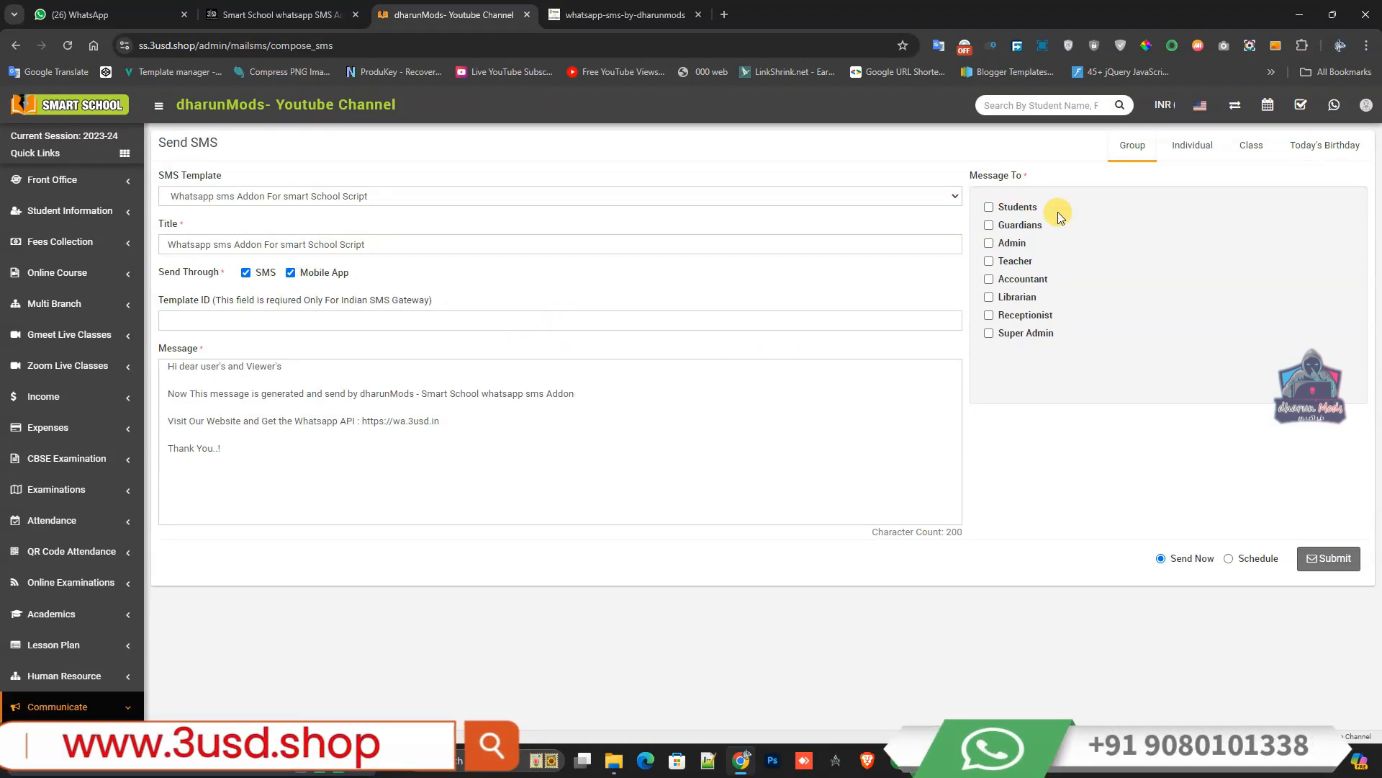
mouse_move(1165, 304)
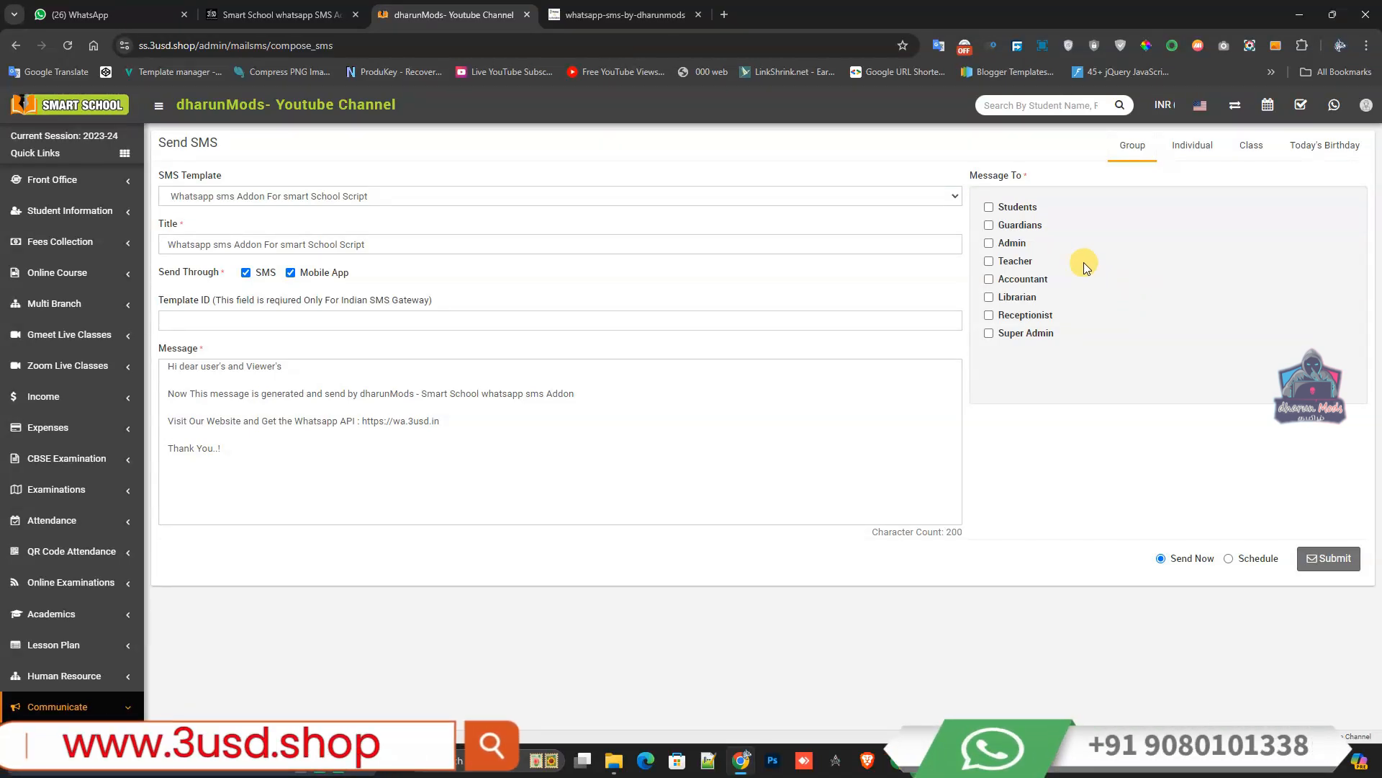
mouse_move(1152, 220)
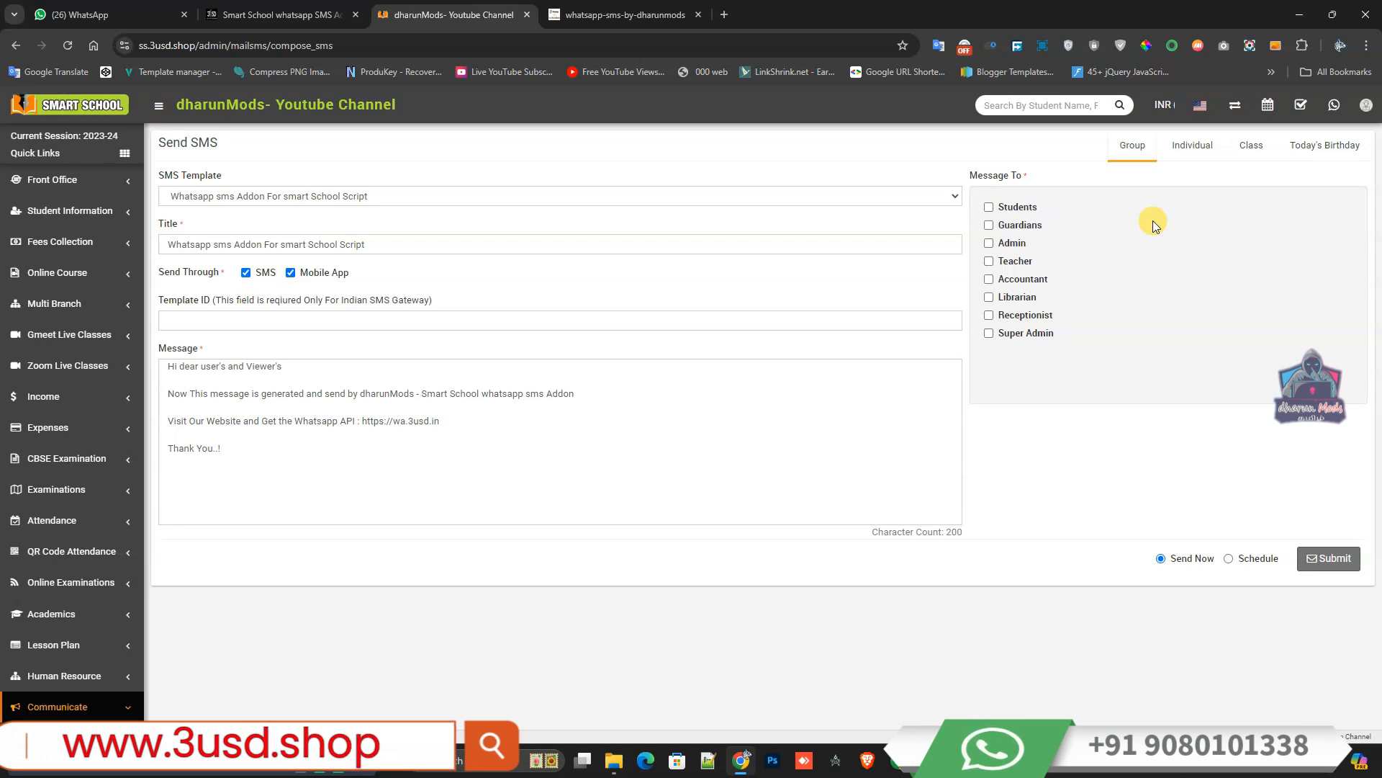
click(989, 206)
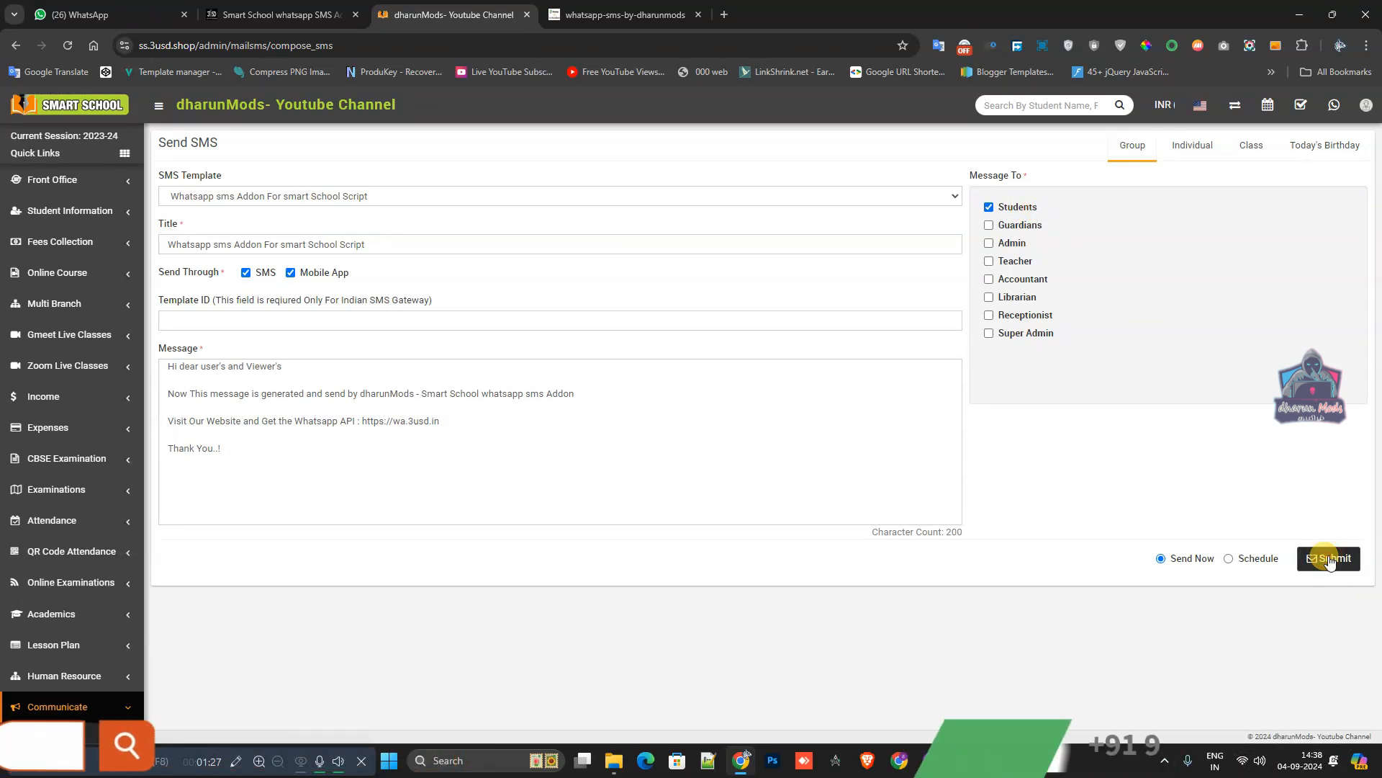
click(1329, 558)
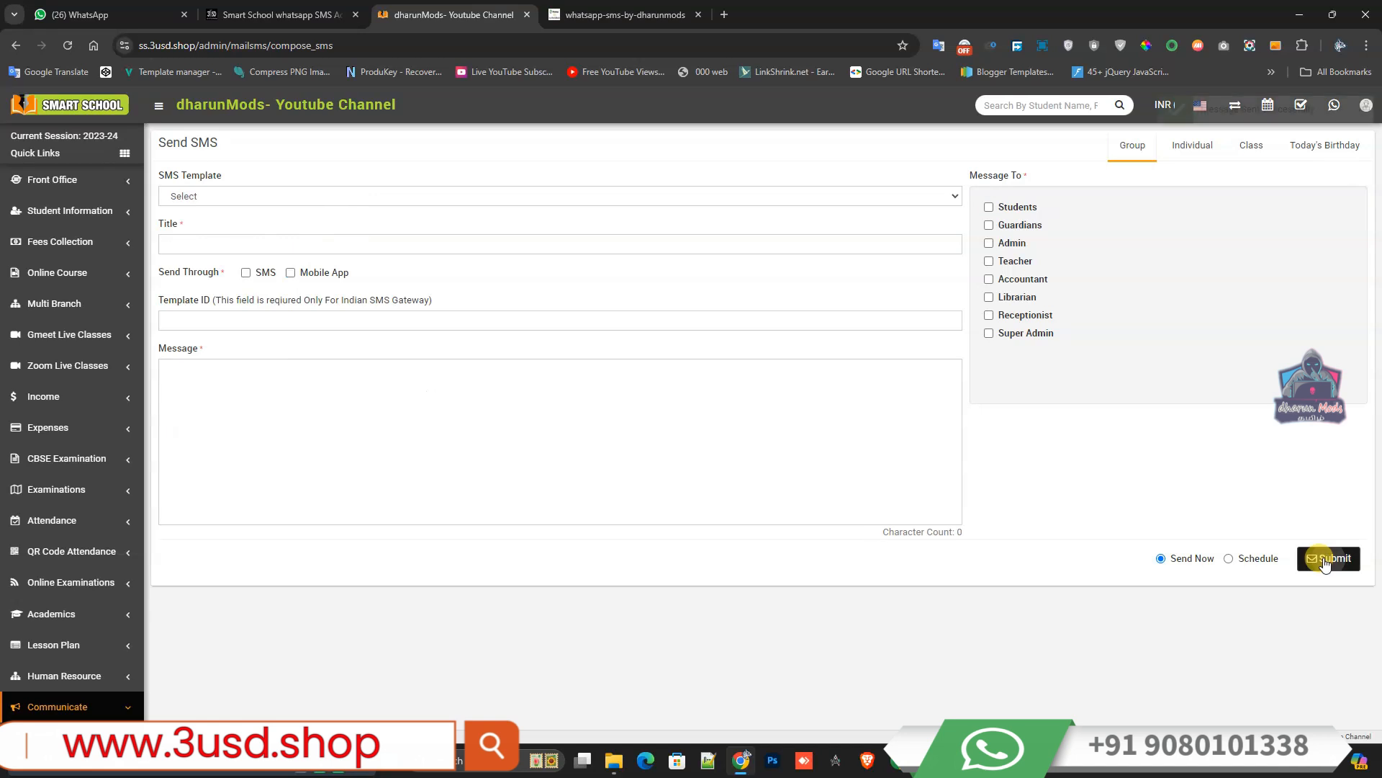
click(1328, 558)
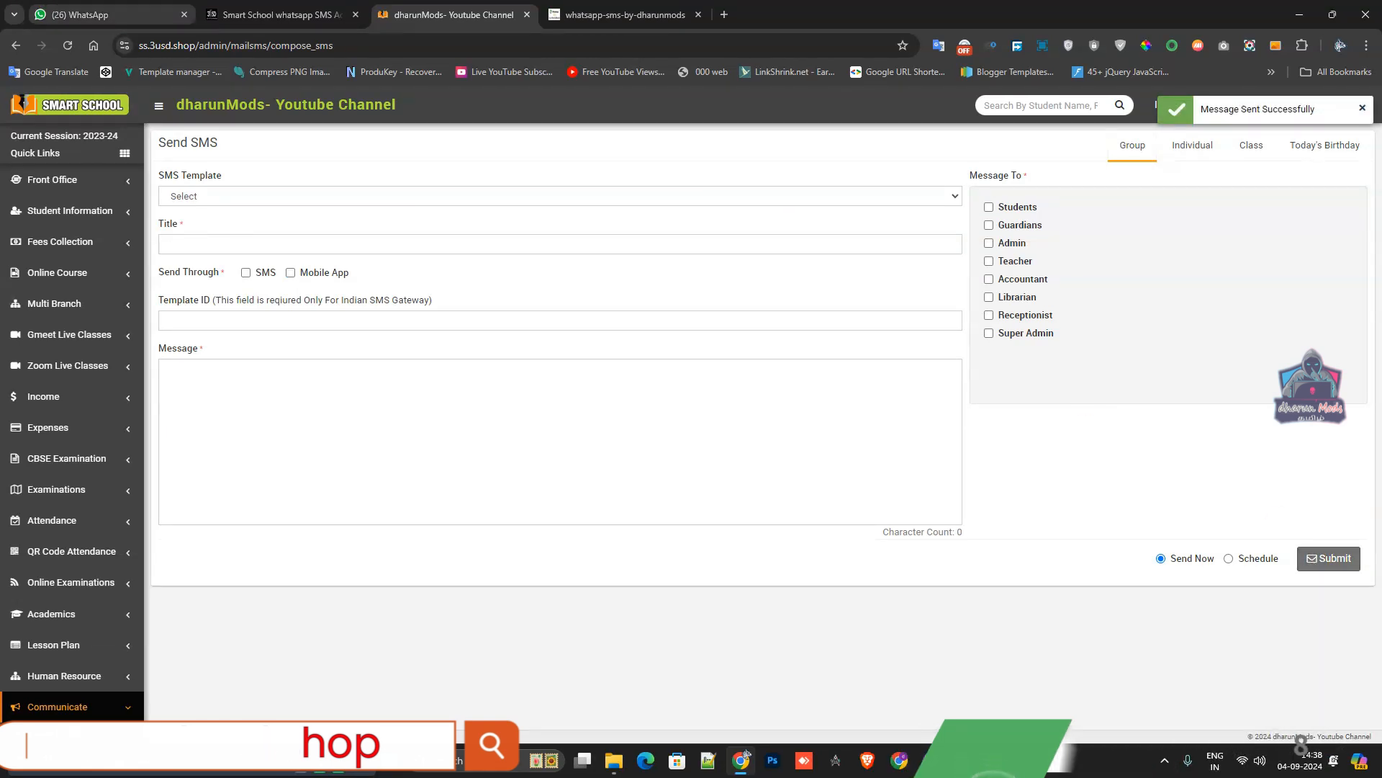
Step: Check the Dharun (You) chat in WhatsApp Web for the 2:38 pm addon message
click(101, 15)
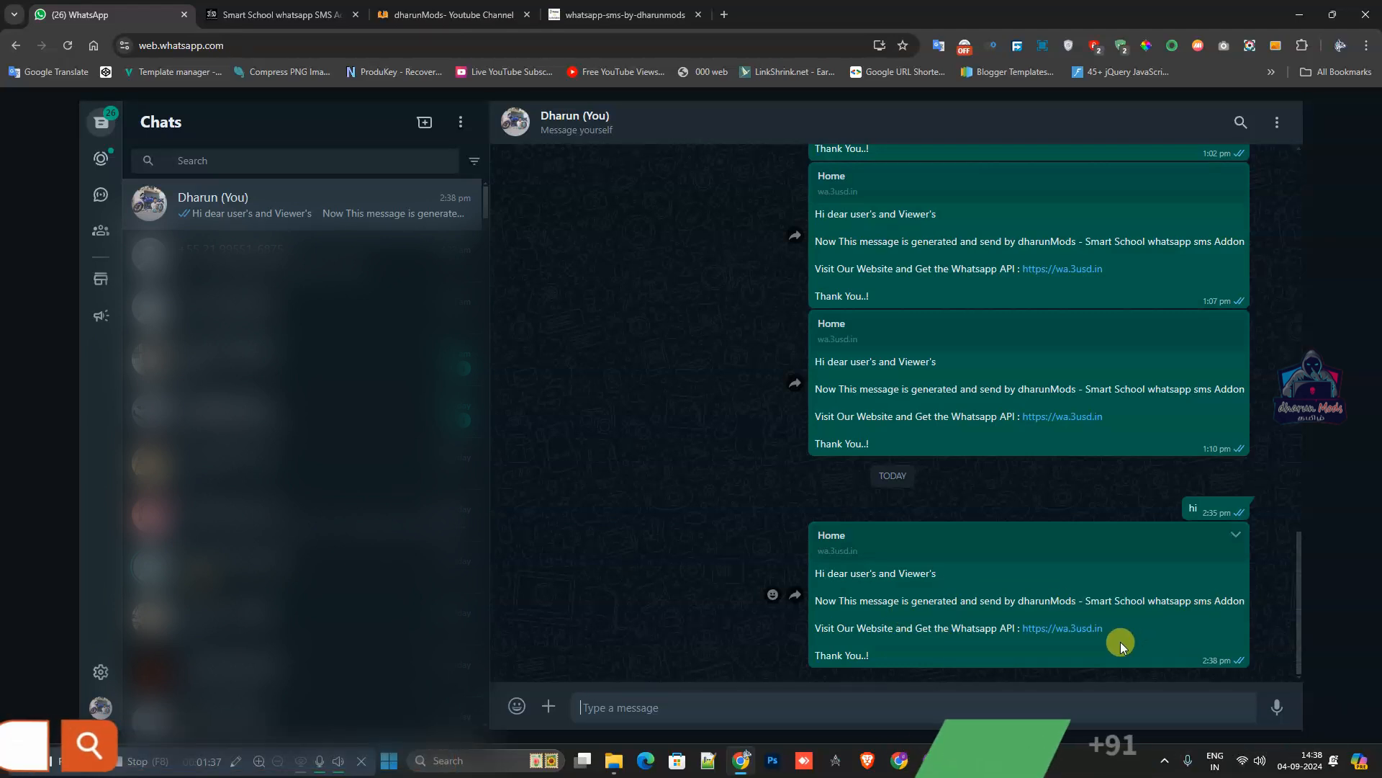
click(447, 14)
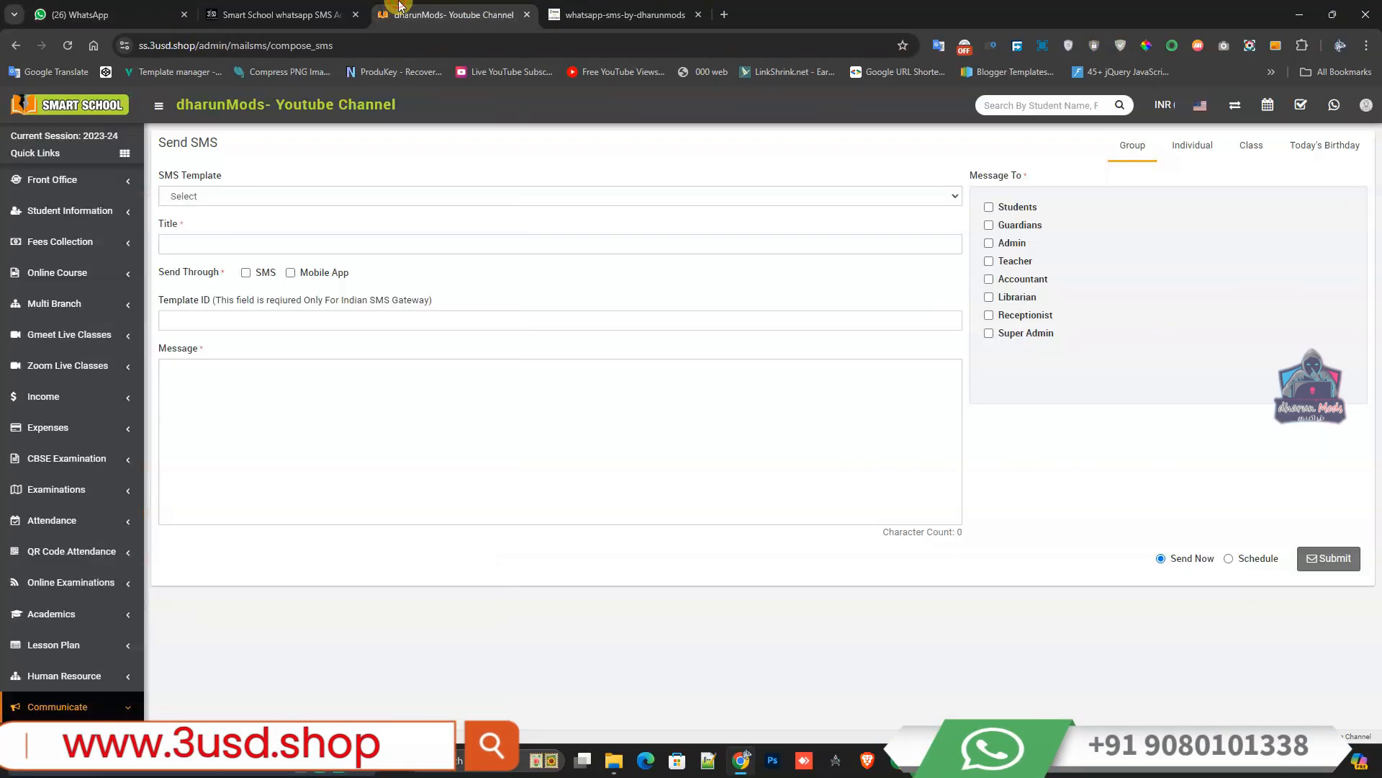
click(79, 12)
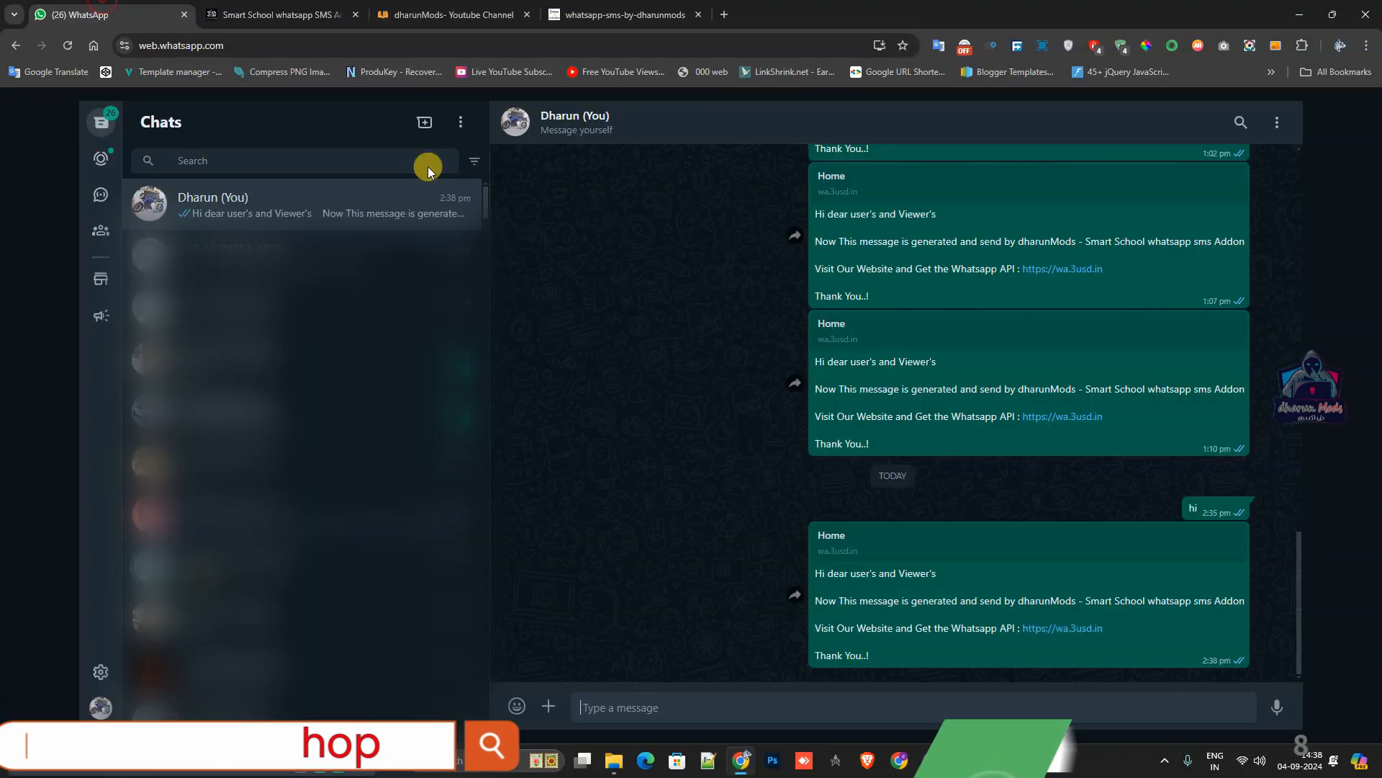
click(451, 15)
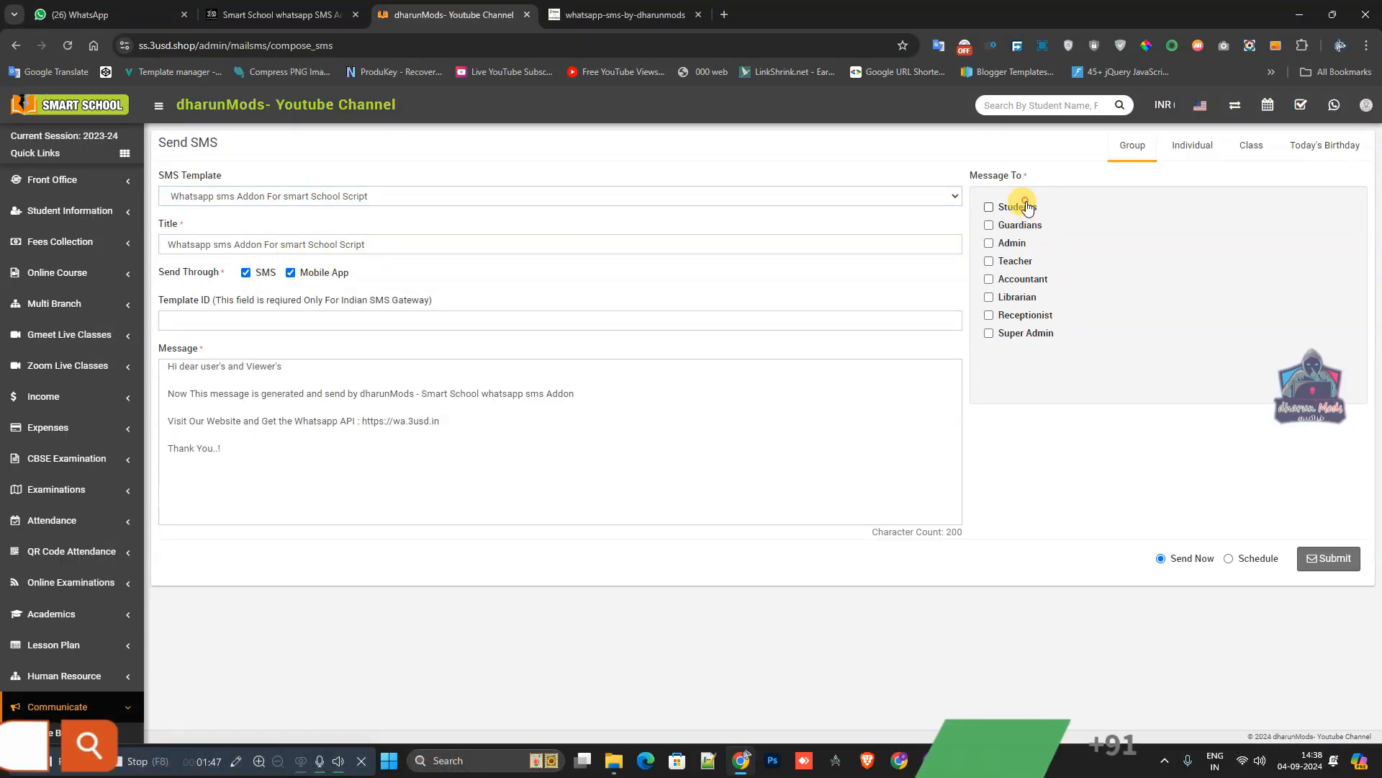
Step: Resend the loaded addon template to Students and see the second WhatsApp copy arrive
click(989, 207)
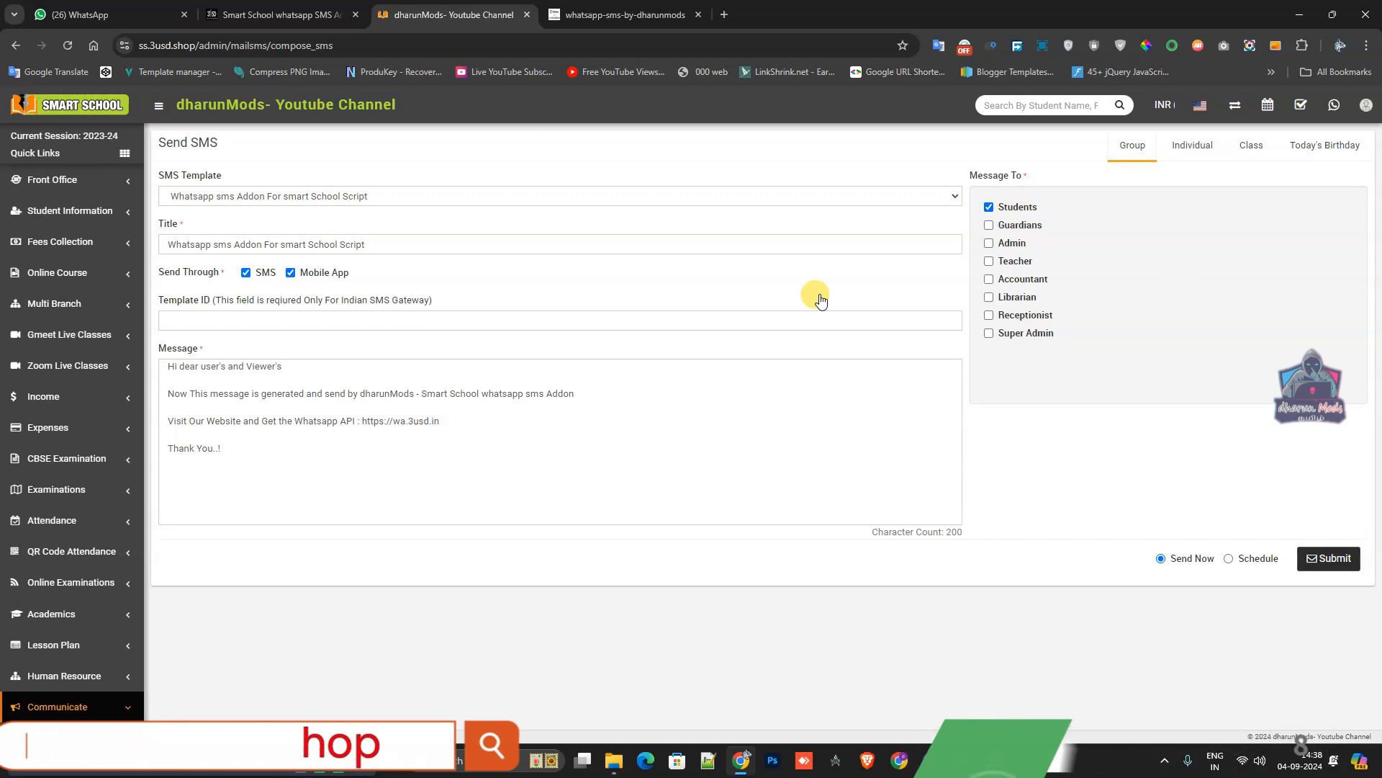
click(1328, 558)
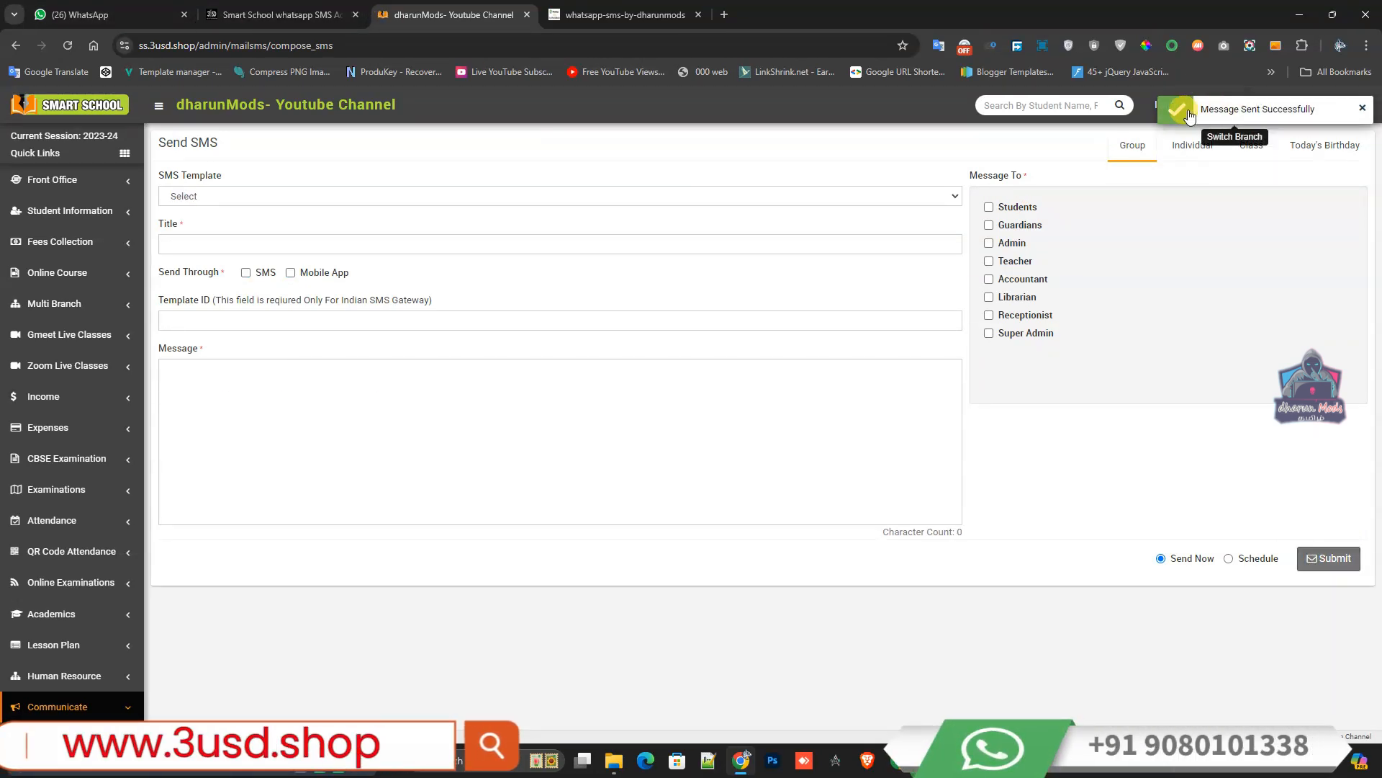
click(86, 13)
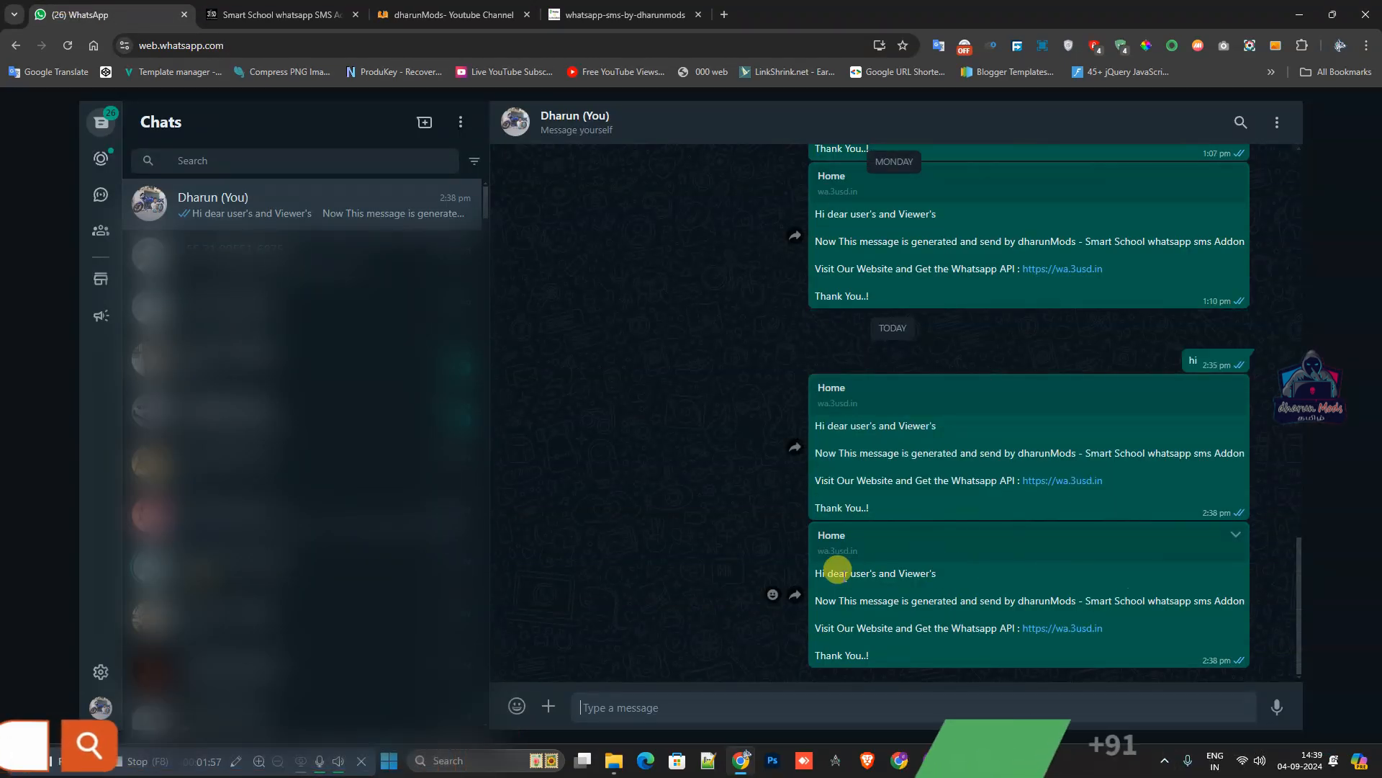
mouse_move(1106, 637)
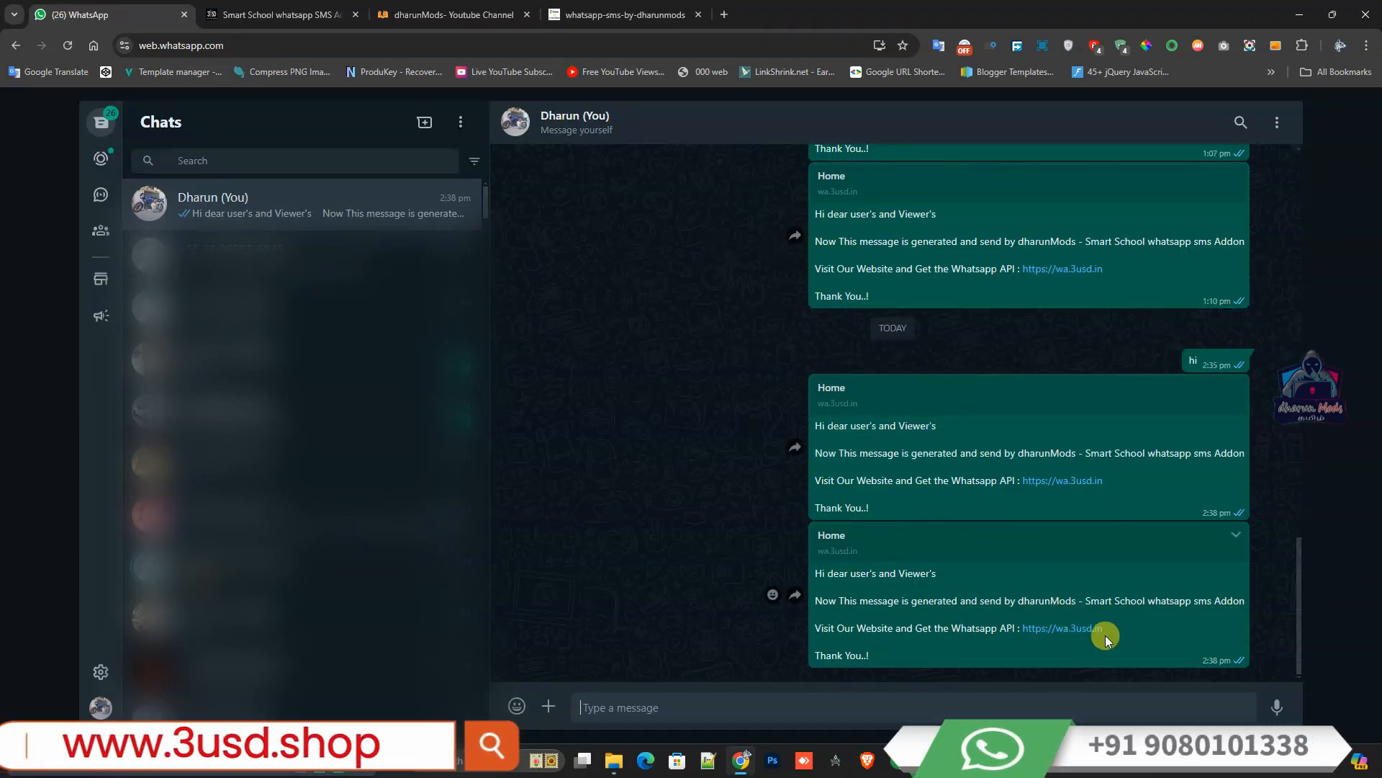
click(452, 14)
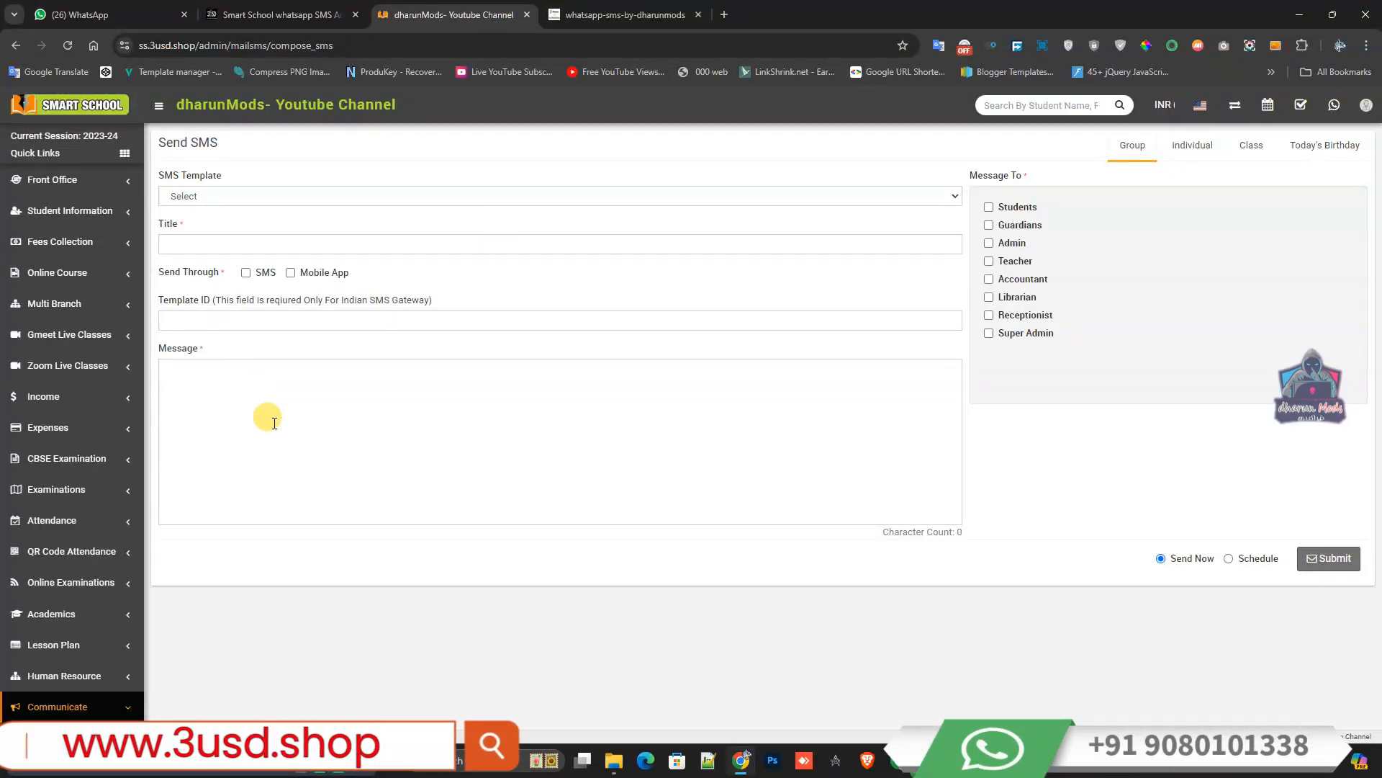
mouse_move(216, 403)
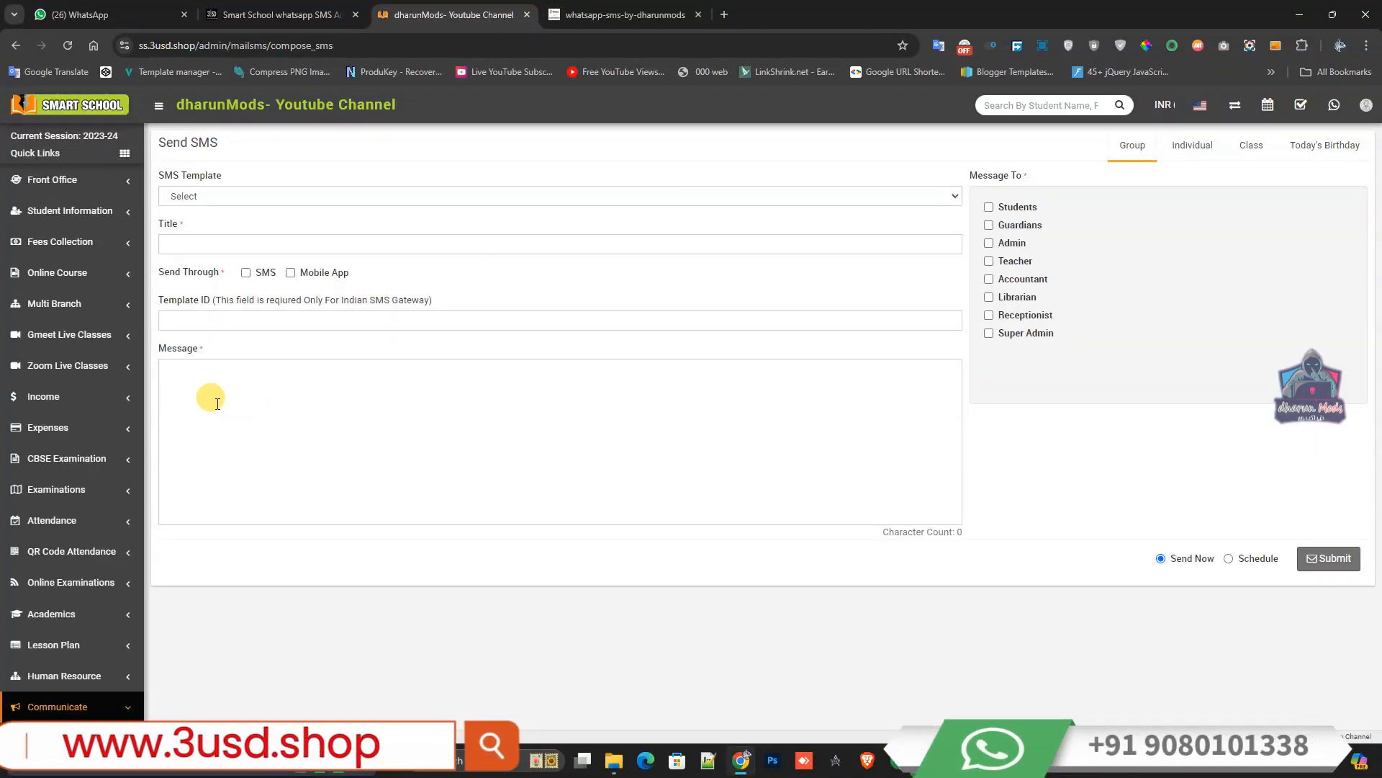
Step: Show the WhatsApp SMS gateway settings under System Setting > SMS Setting (enabled, country code 91)
click(58, 706)
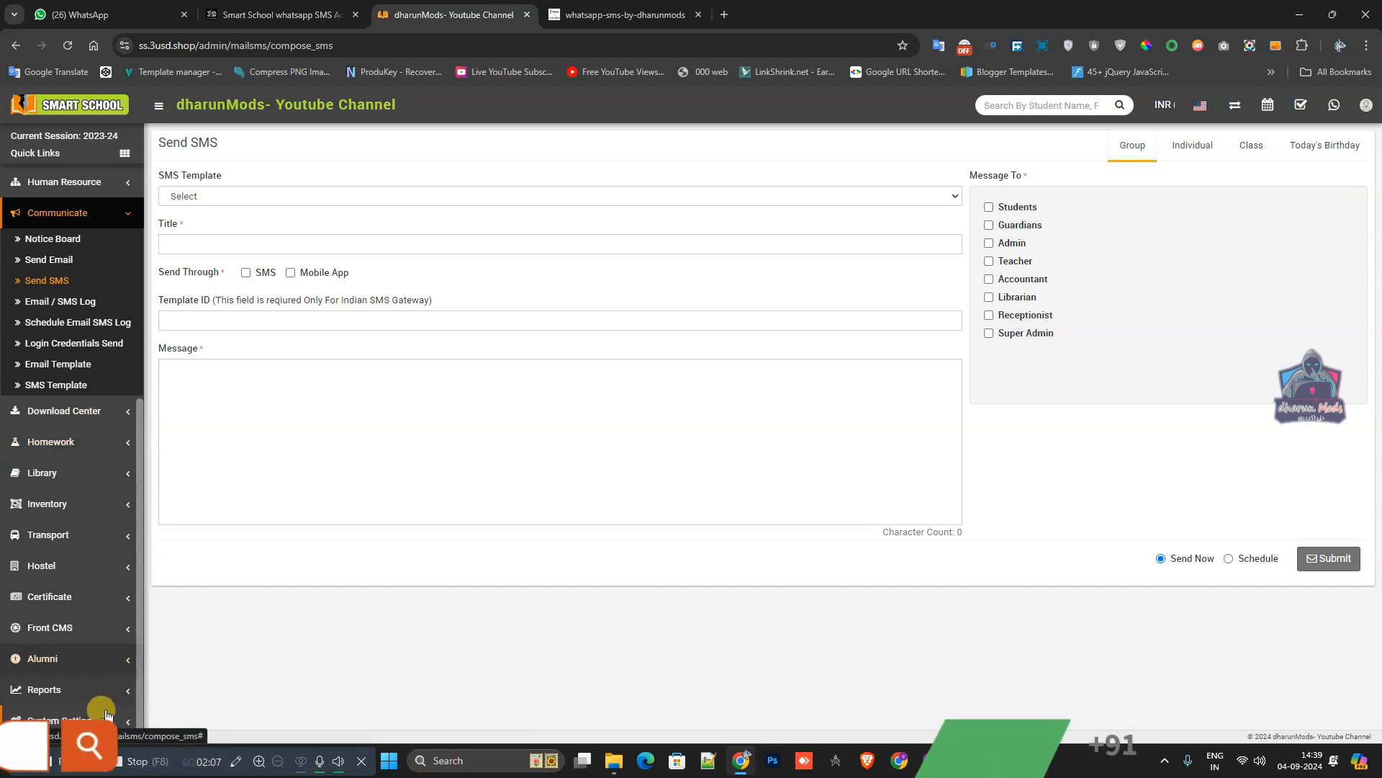
click(59, 553)
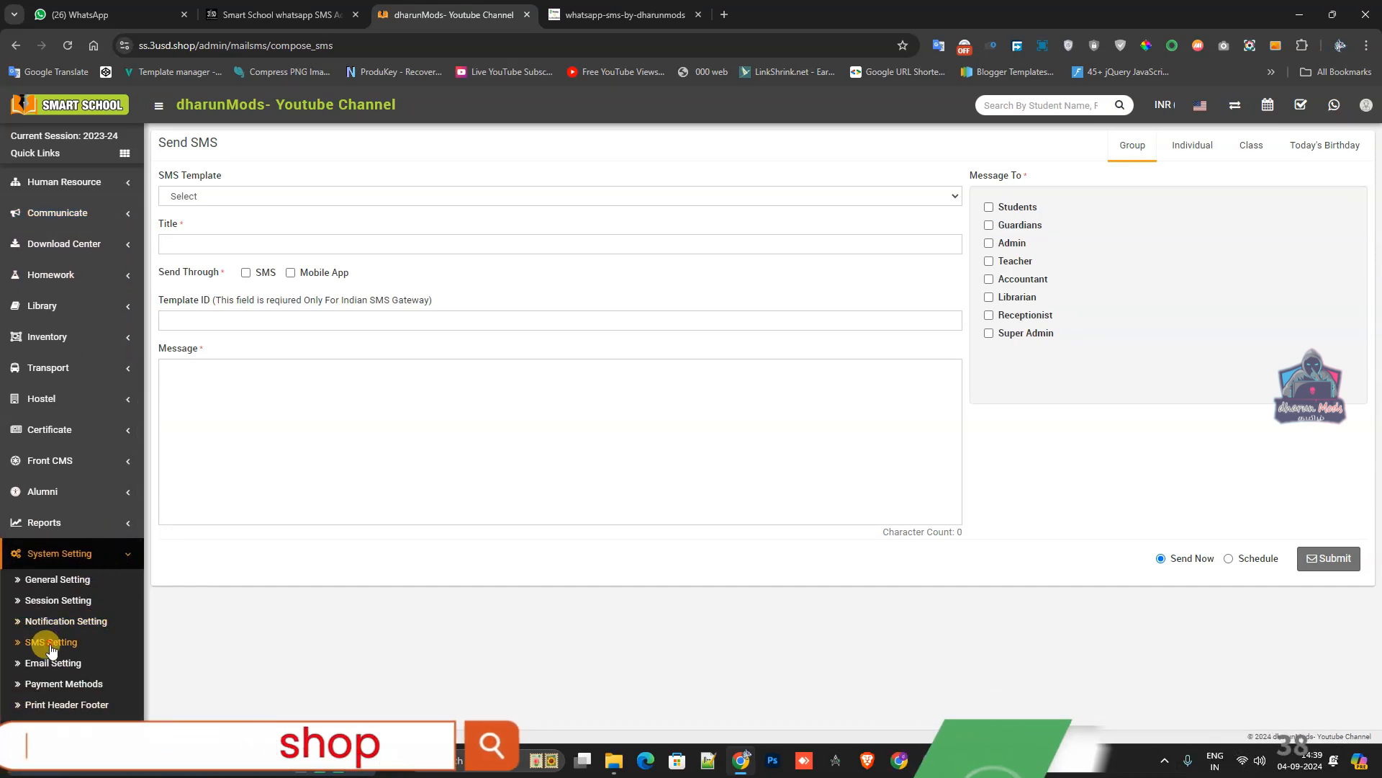
click(49, 643)
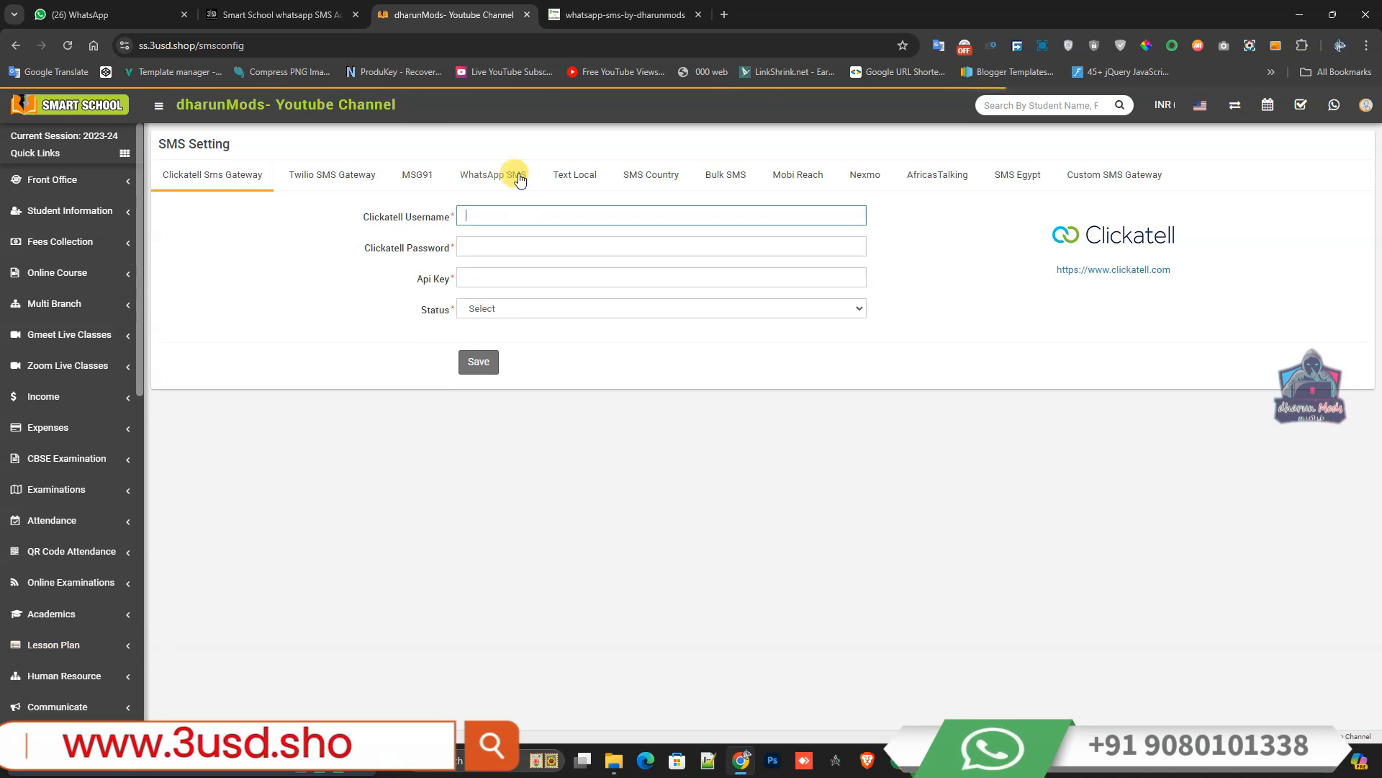
click(493, 175)
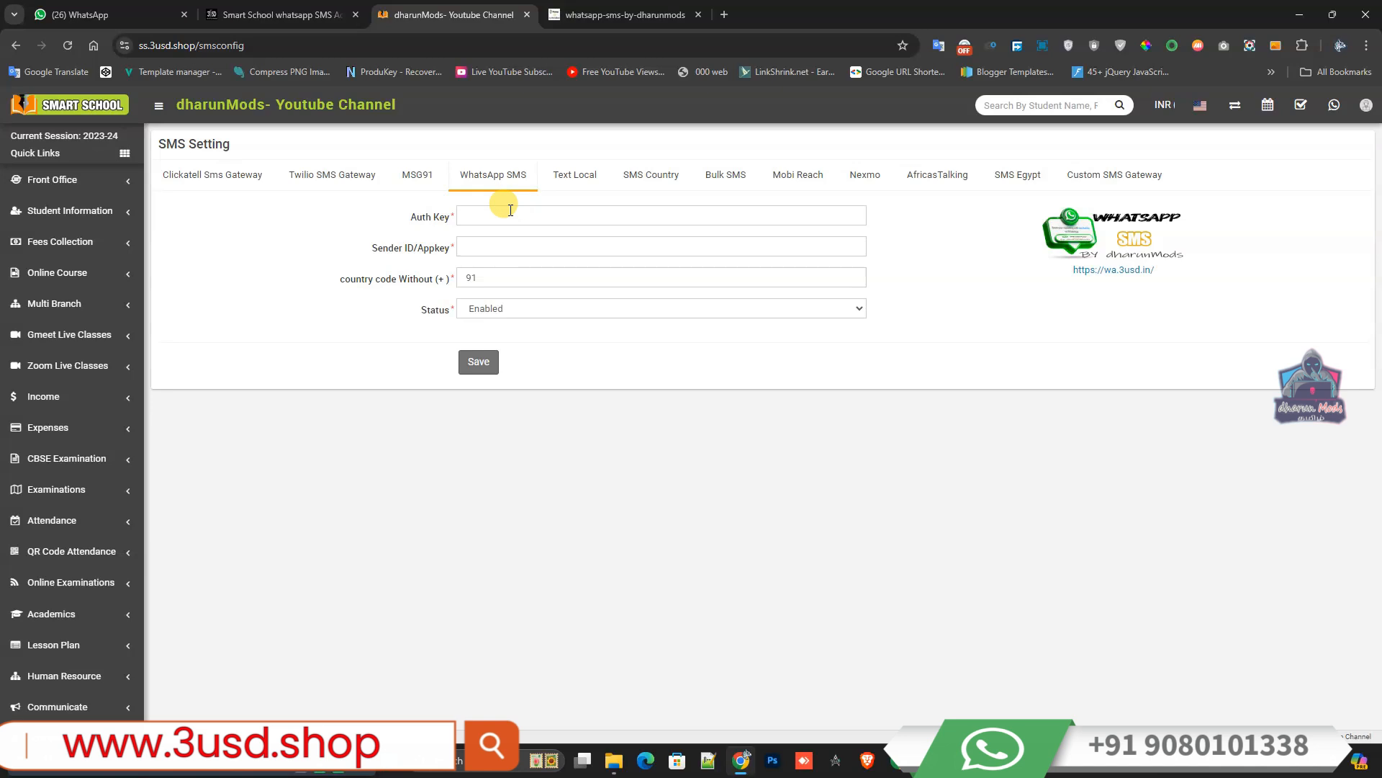
click(622, 15)
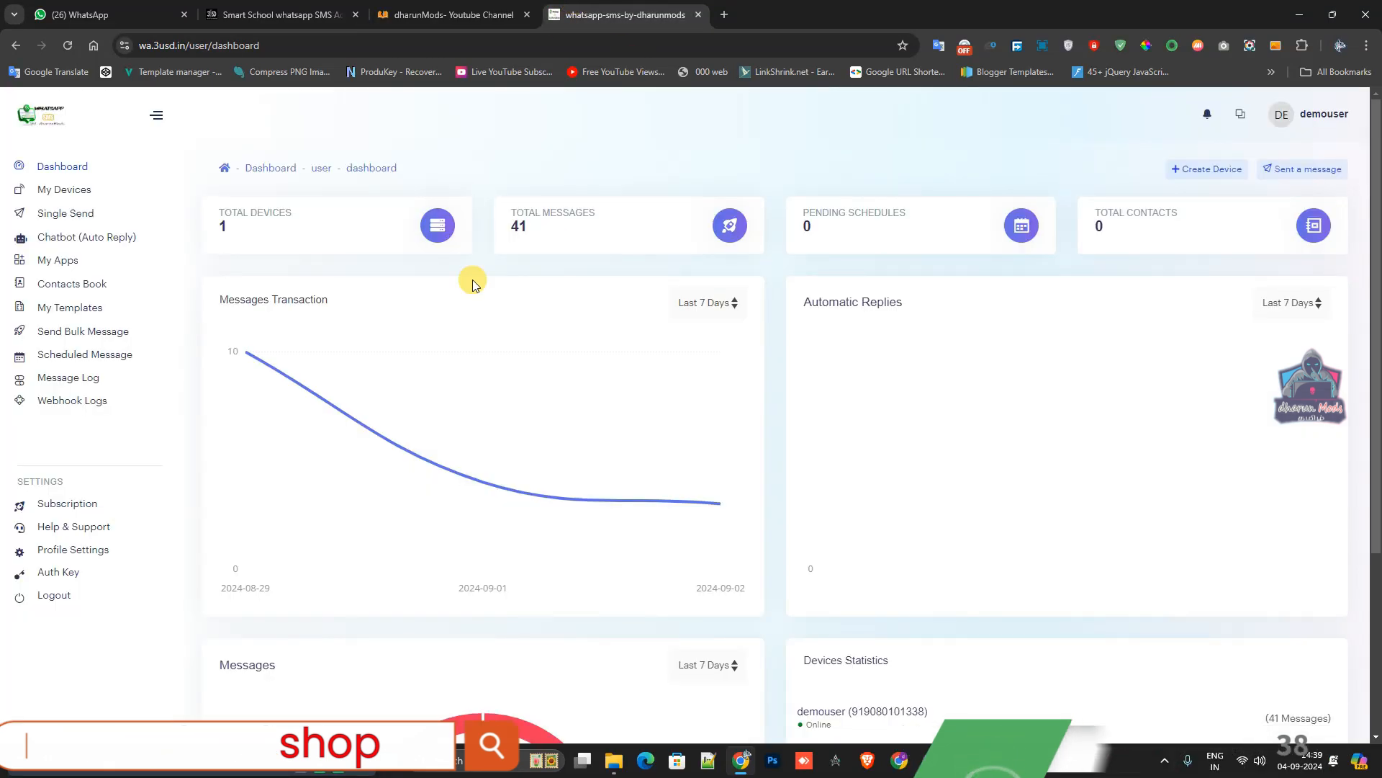
Step: Show the Smart School app's integration page on wa.3usd.in with appkey/authkey cURL samples
click(451, 15)
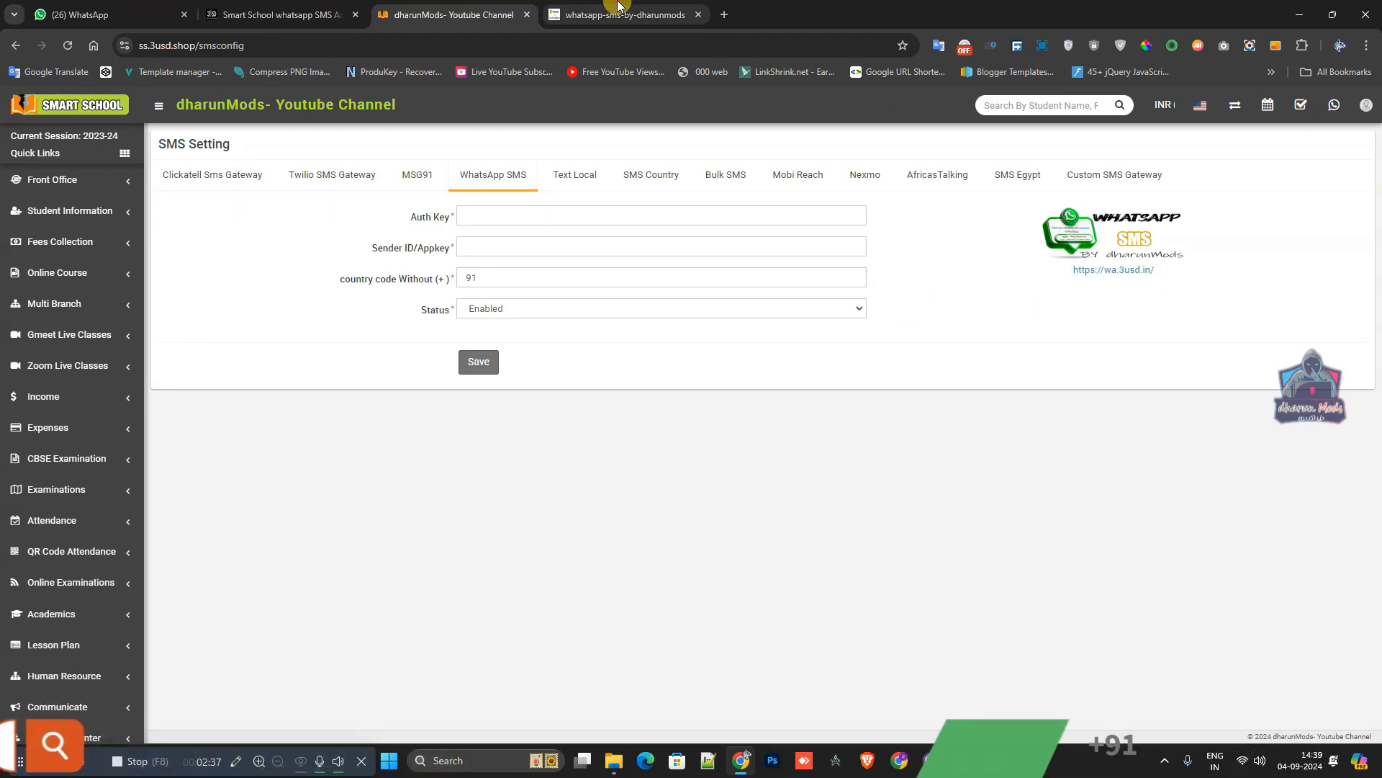
click(621, 14)
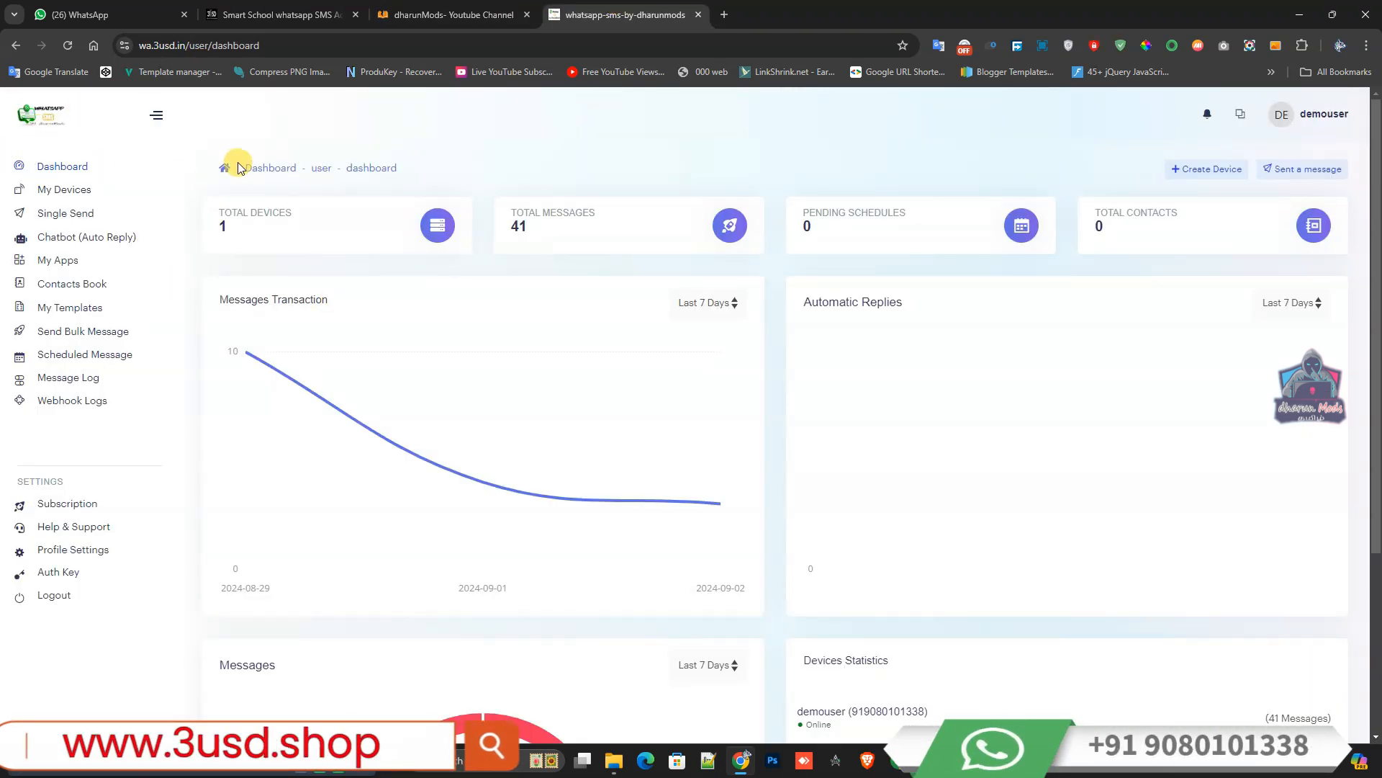
mouse_move(65, 193)
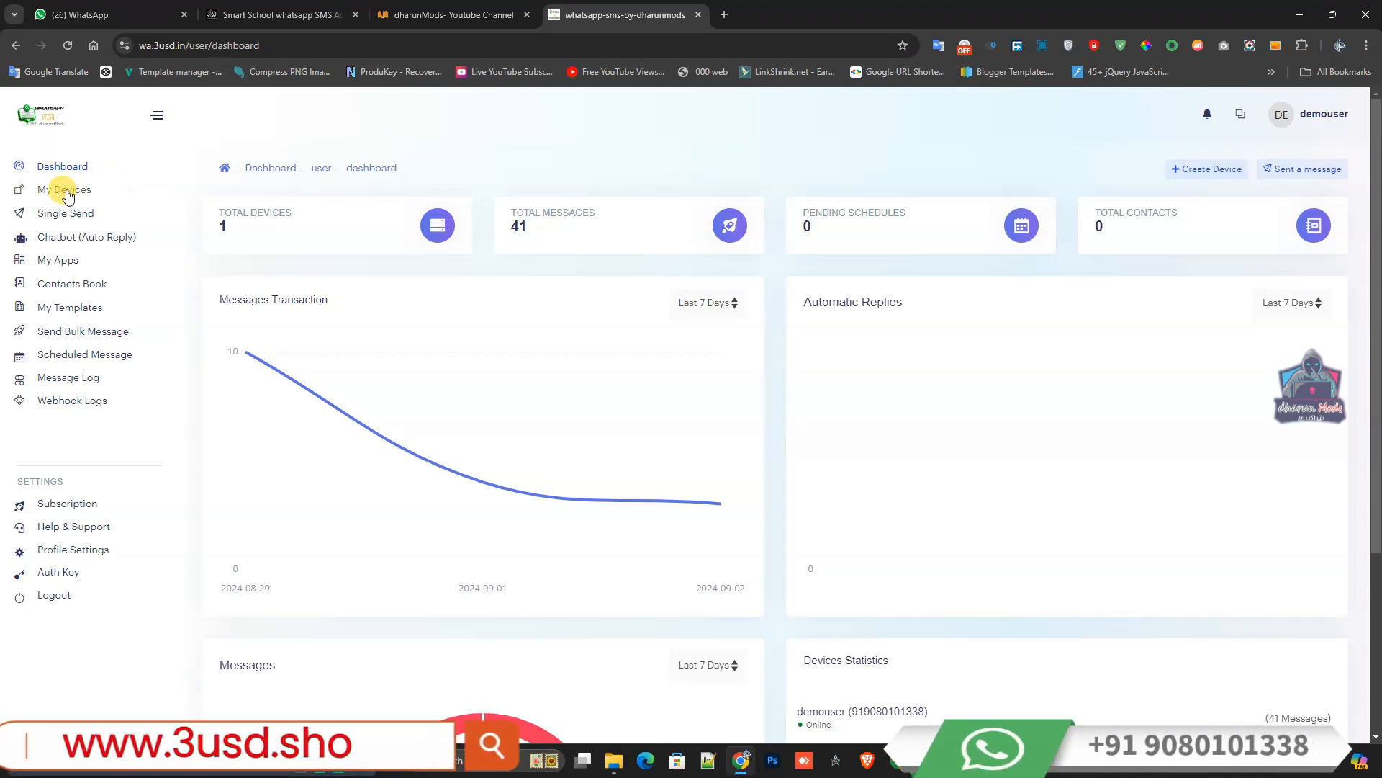
click(64, 189)
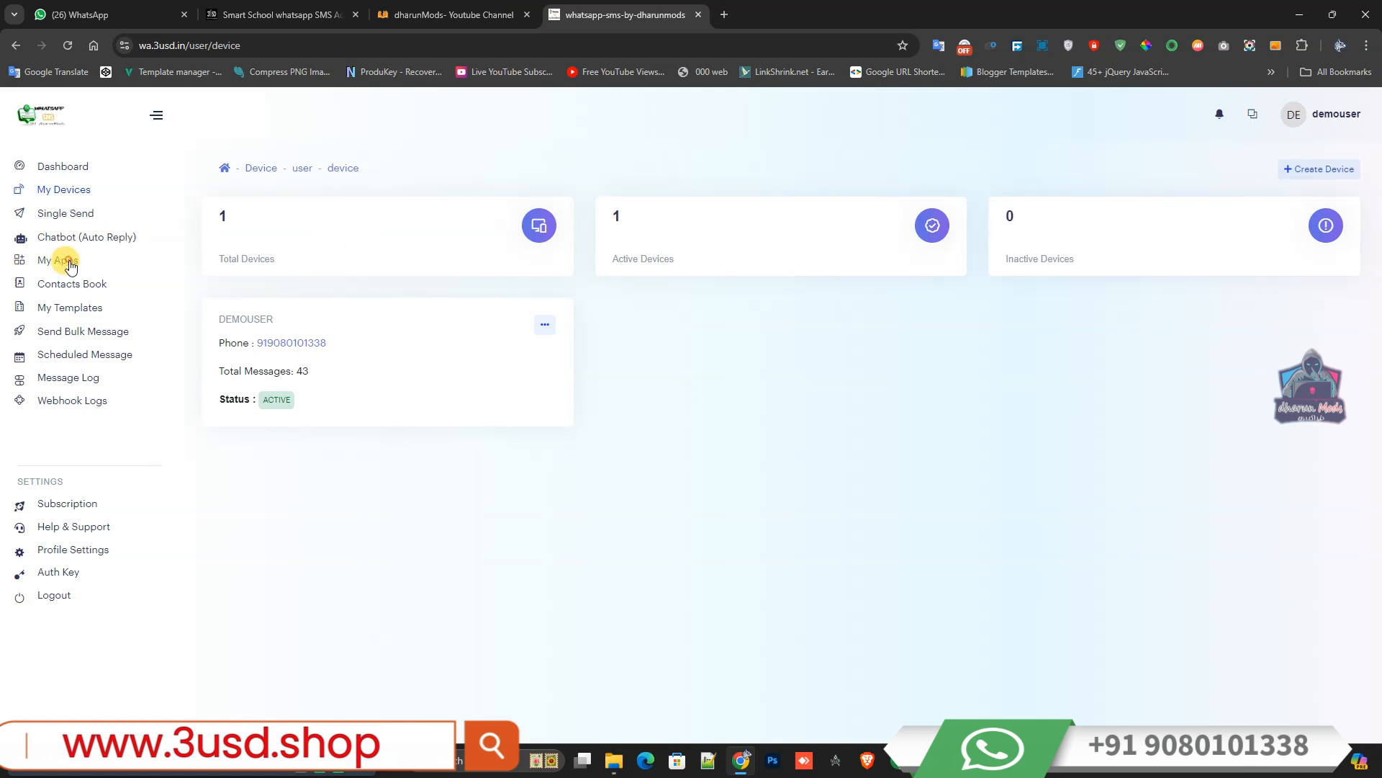
click(57, 260)
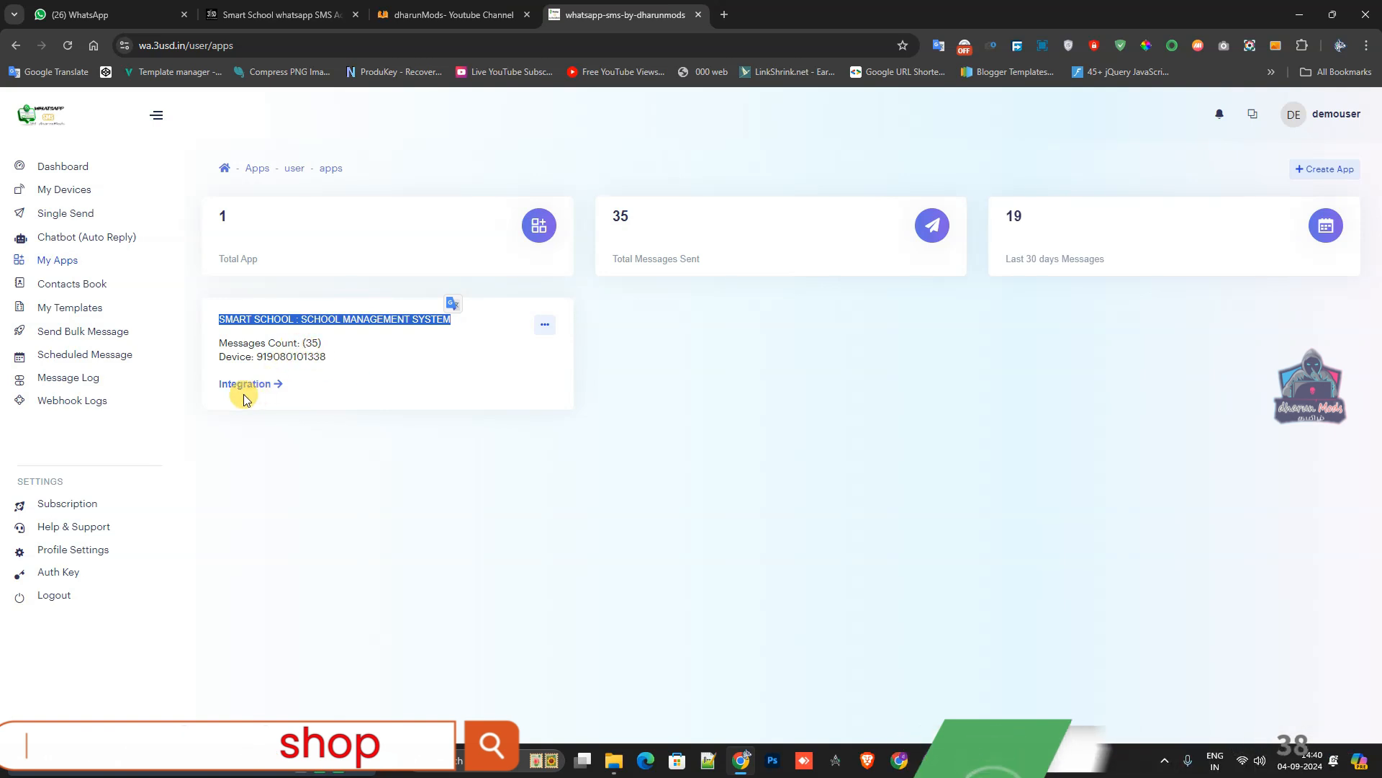
click(244, 384)
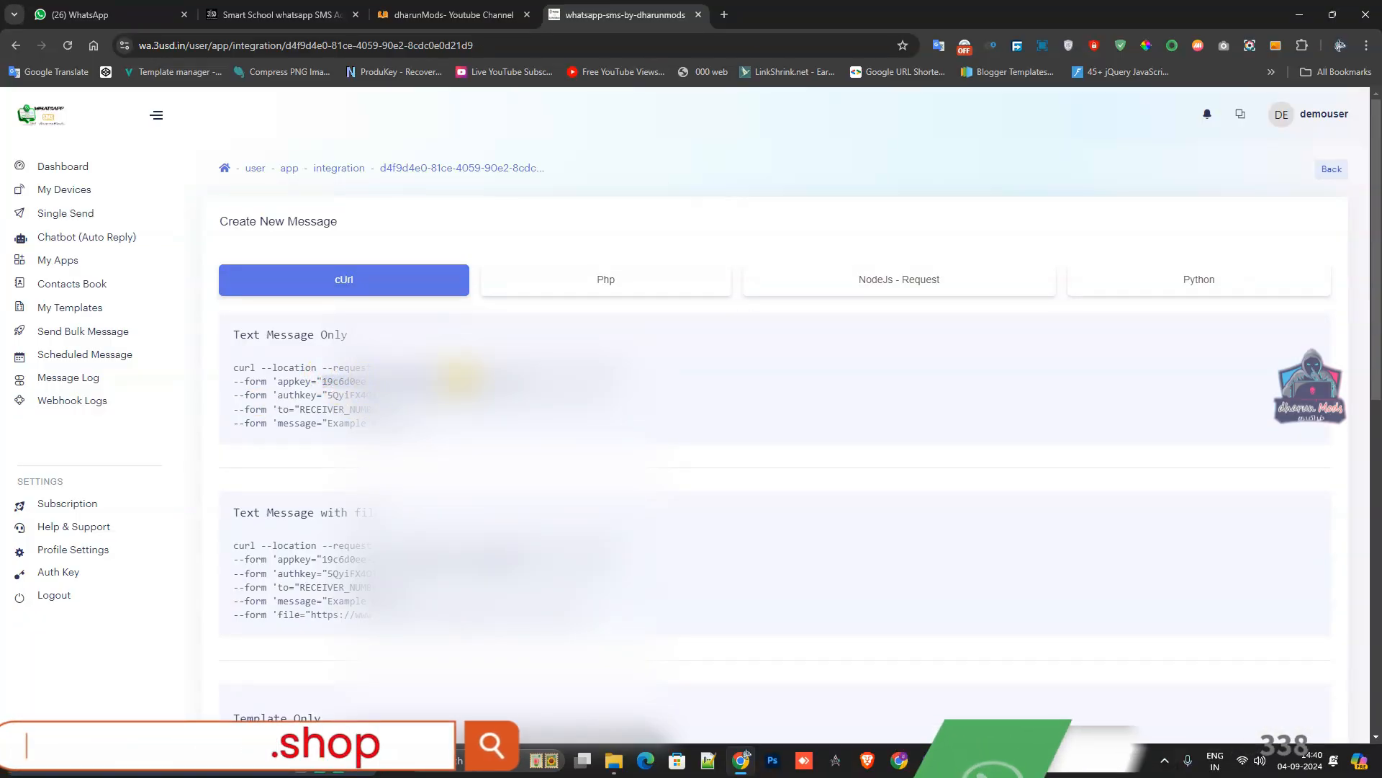
click(453, 14)
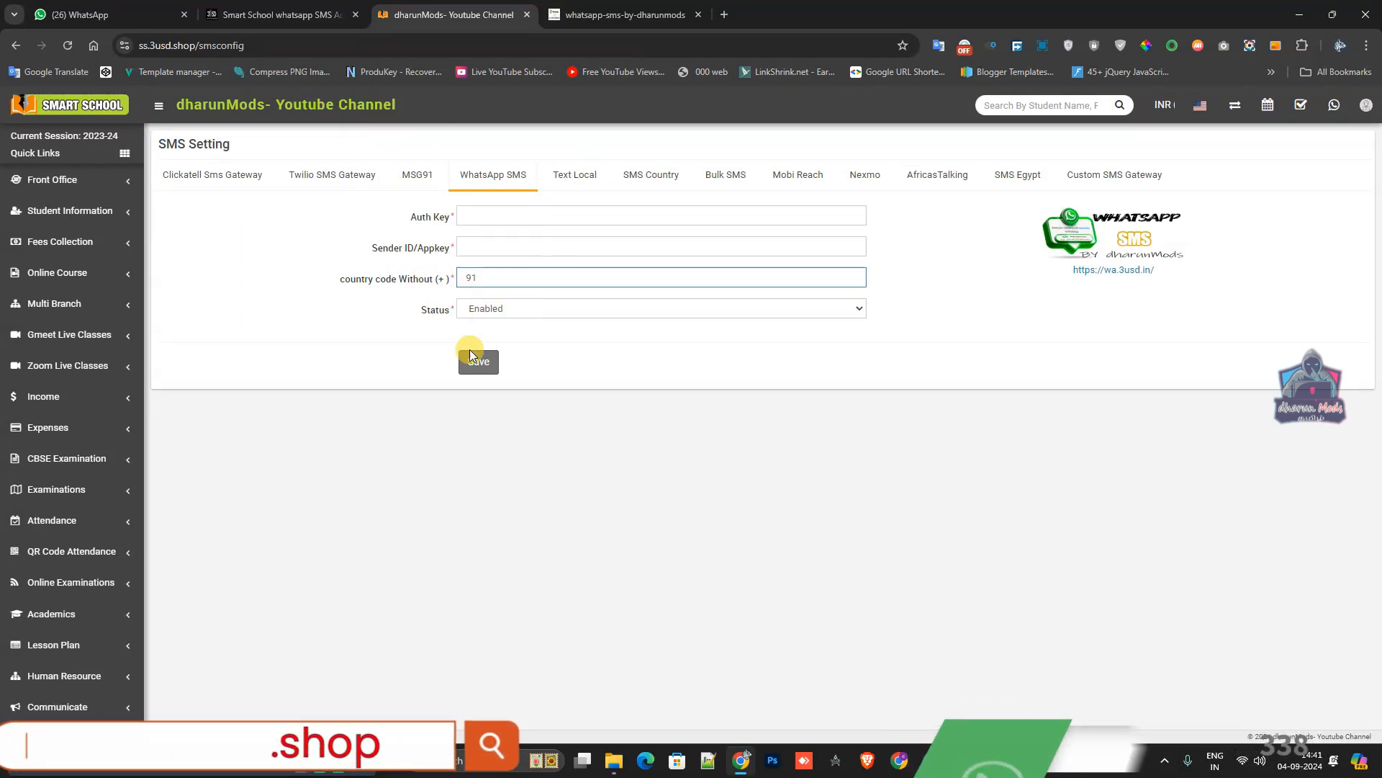
mouse_move(515, 375)
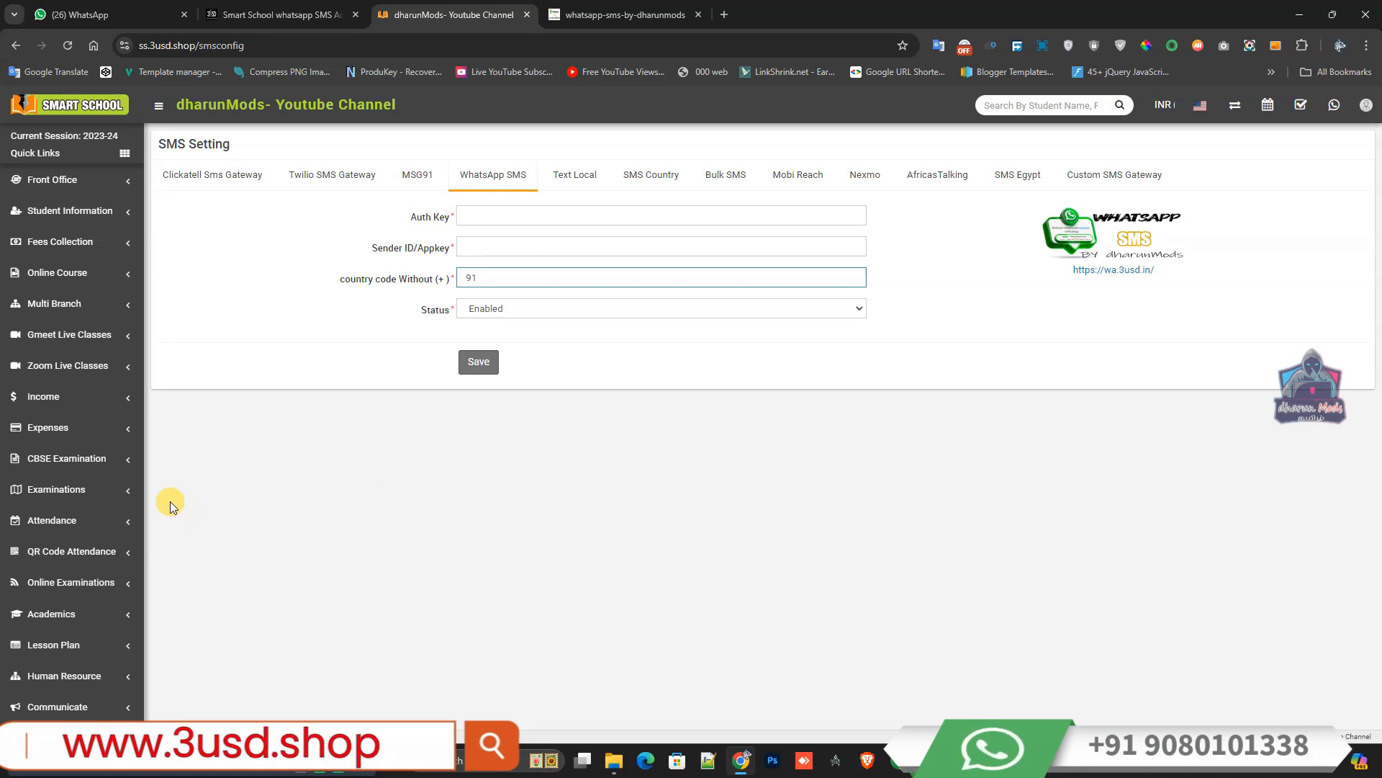
mouse_move(297, 340)
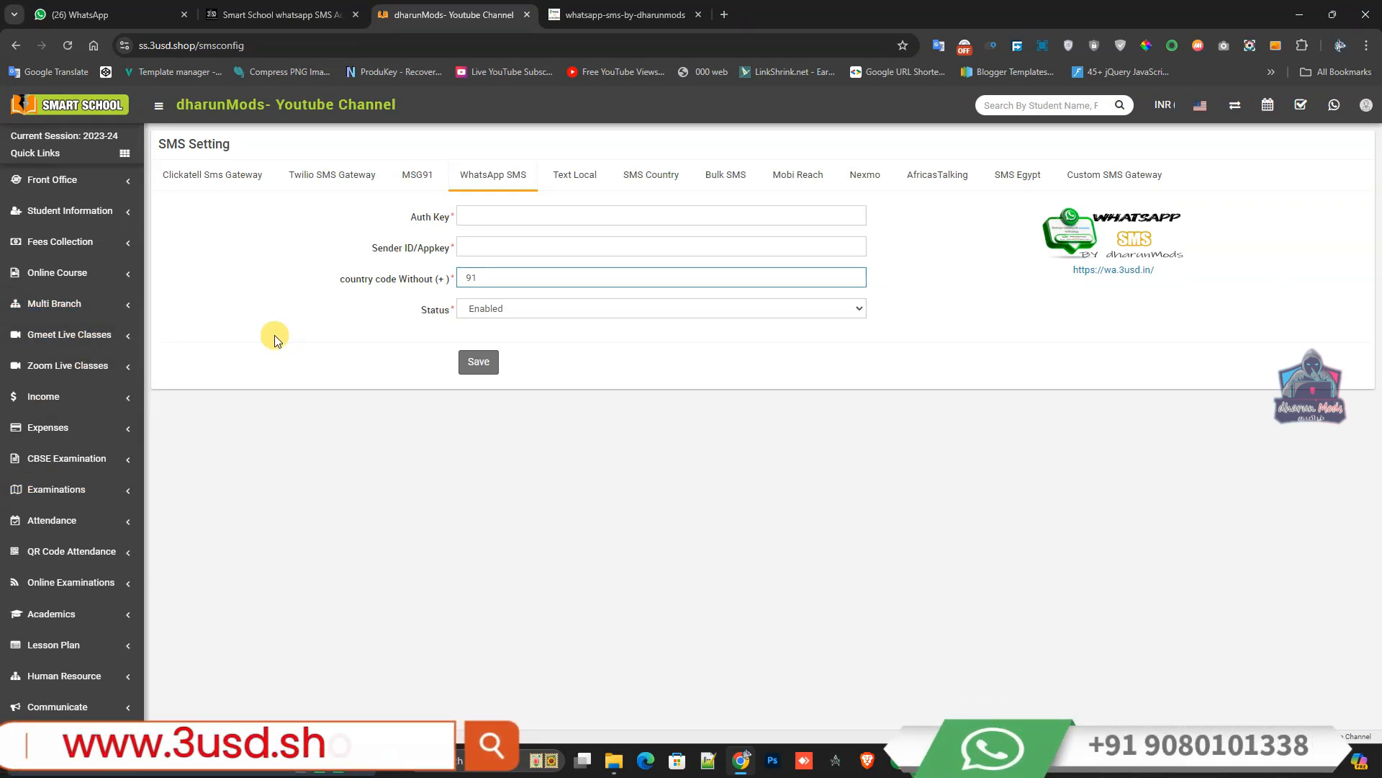
Step: Keep the gateway country code at 91, then view the $25 Smart School WhatsApp Addon page
click(277, 15)
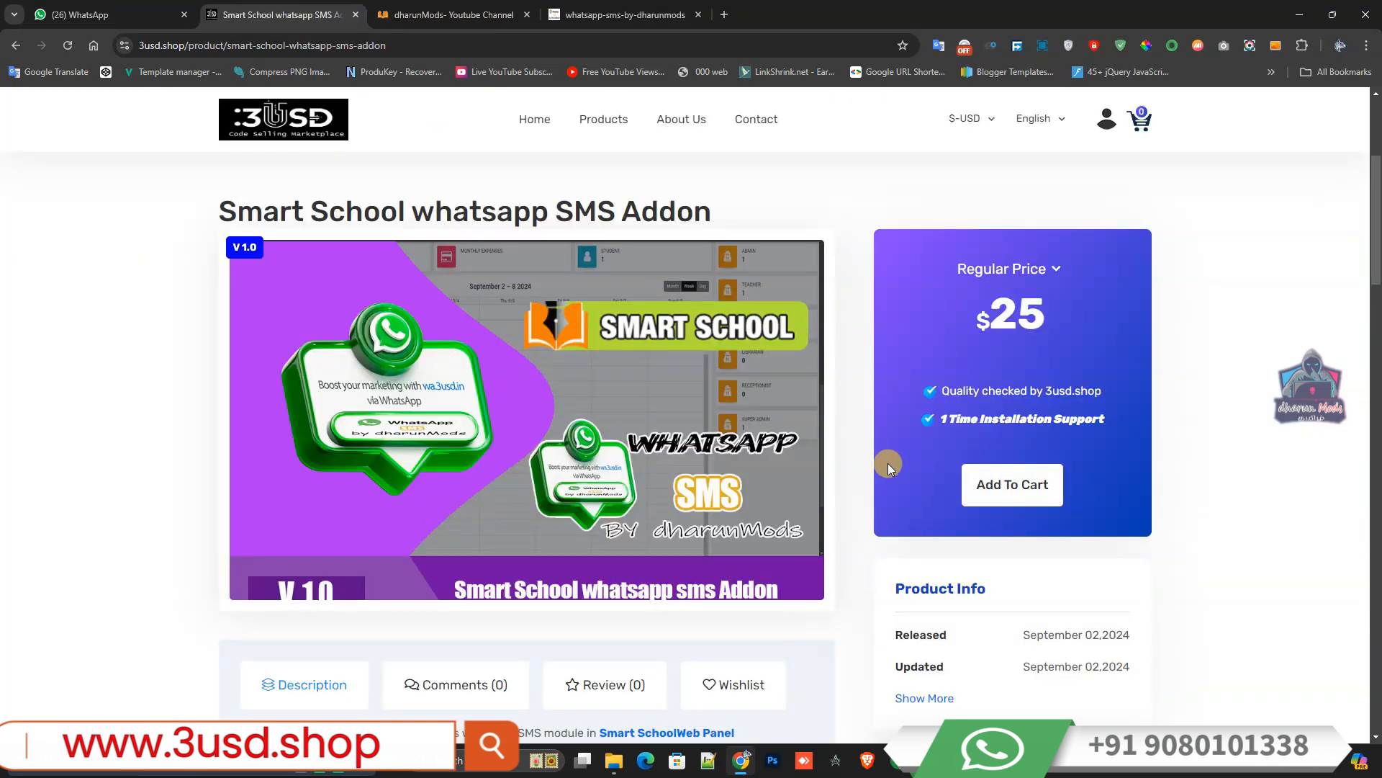
click(446, 15)
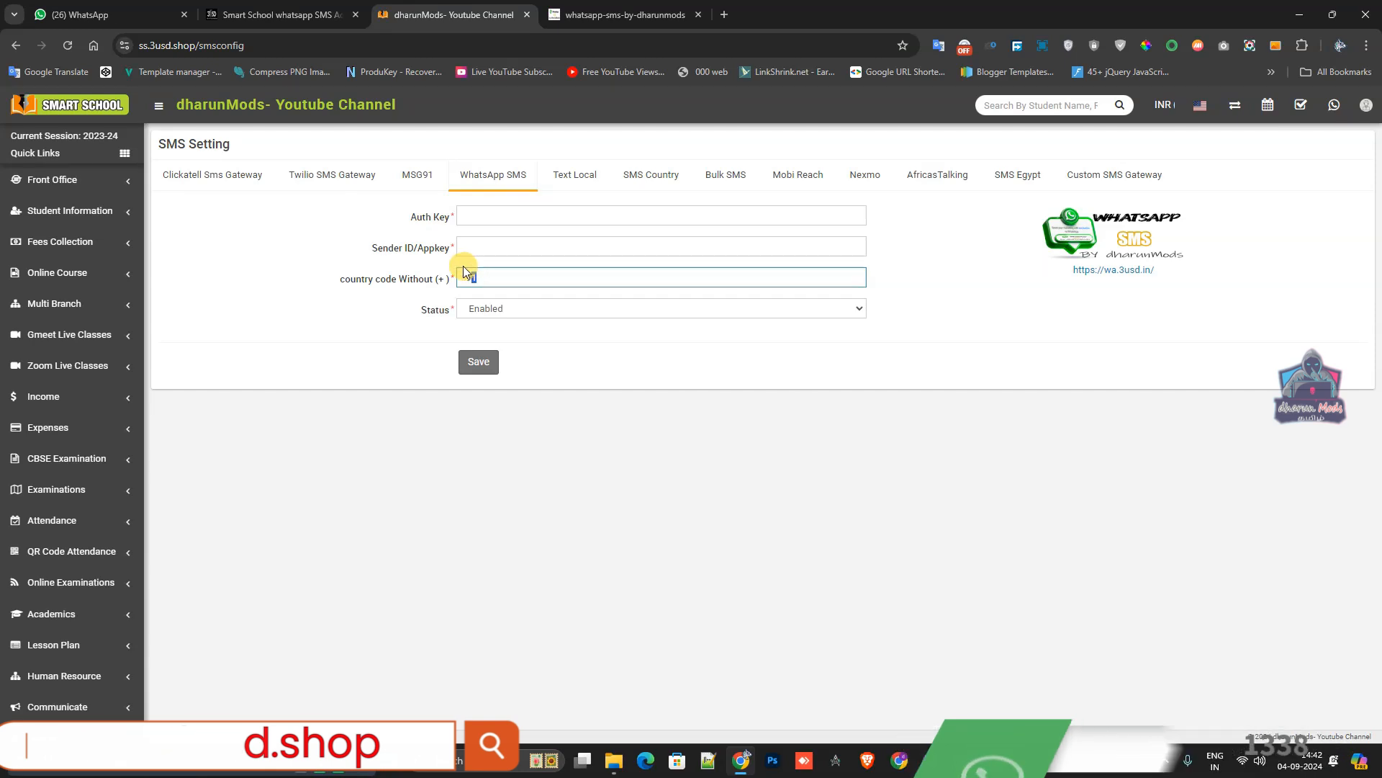
text(9)
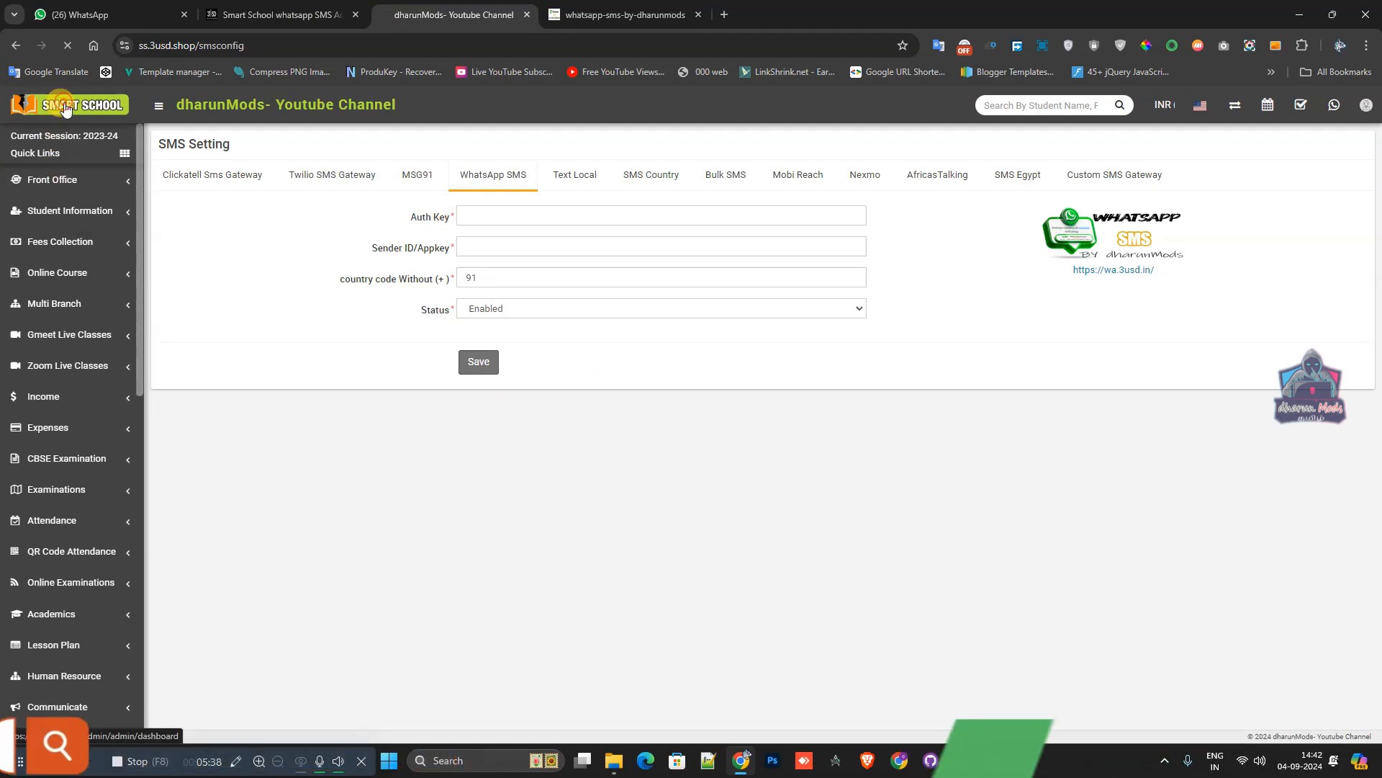
click(280, 15)
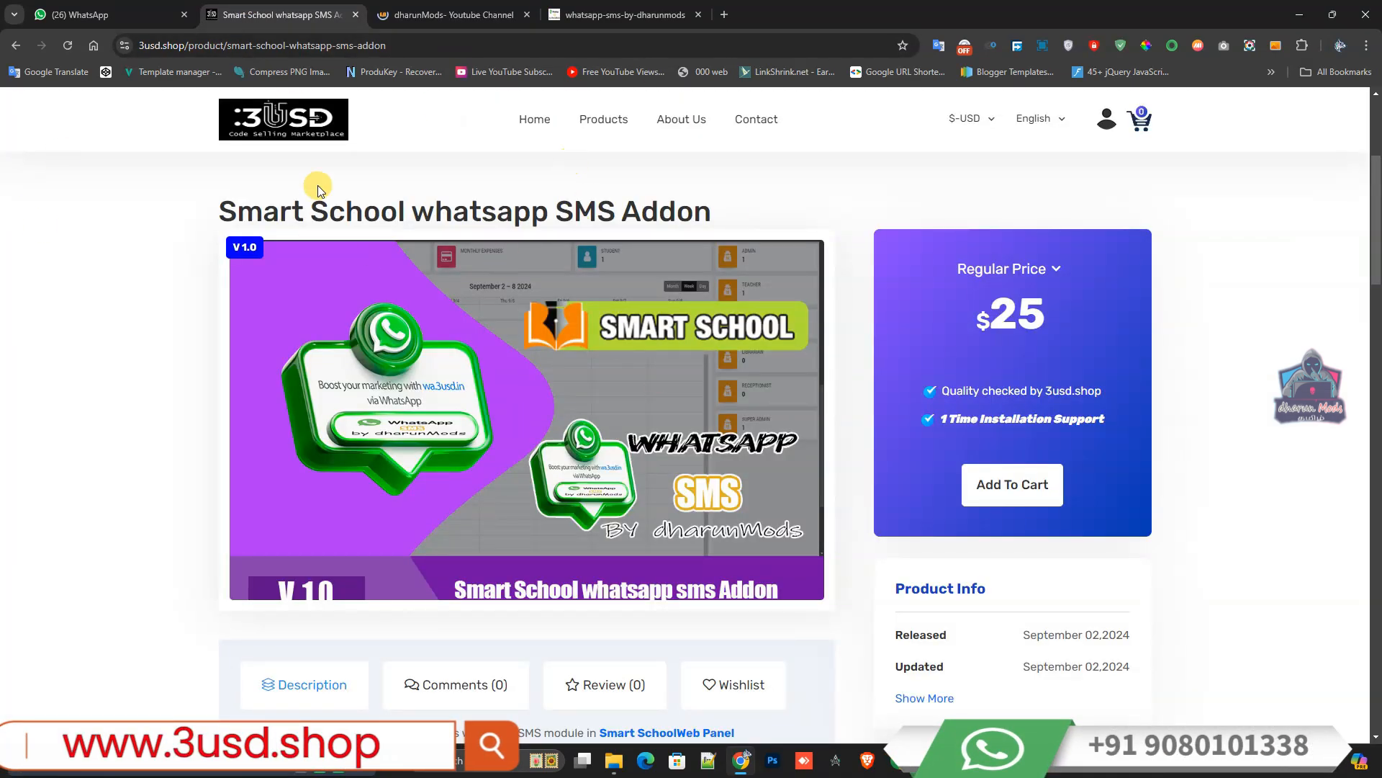
mouse_move(682, 382)
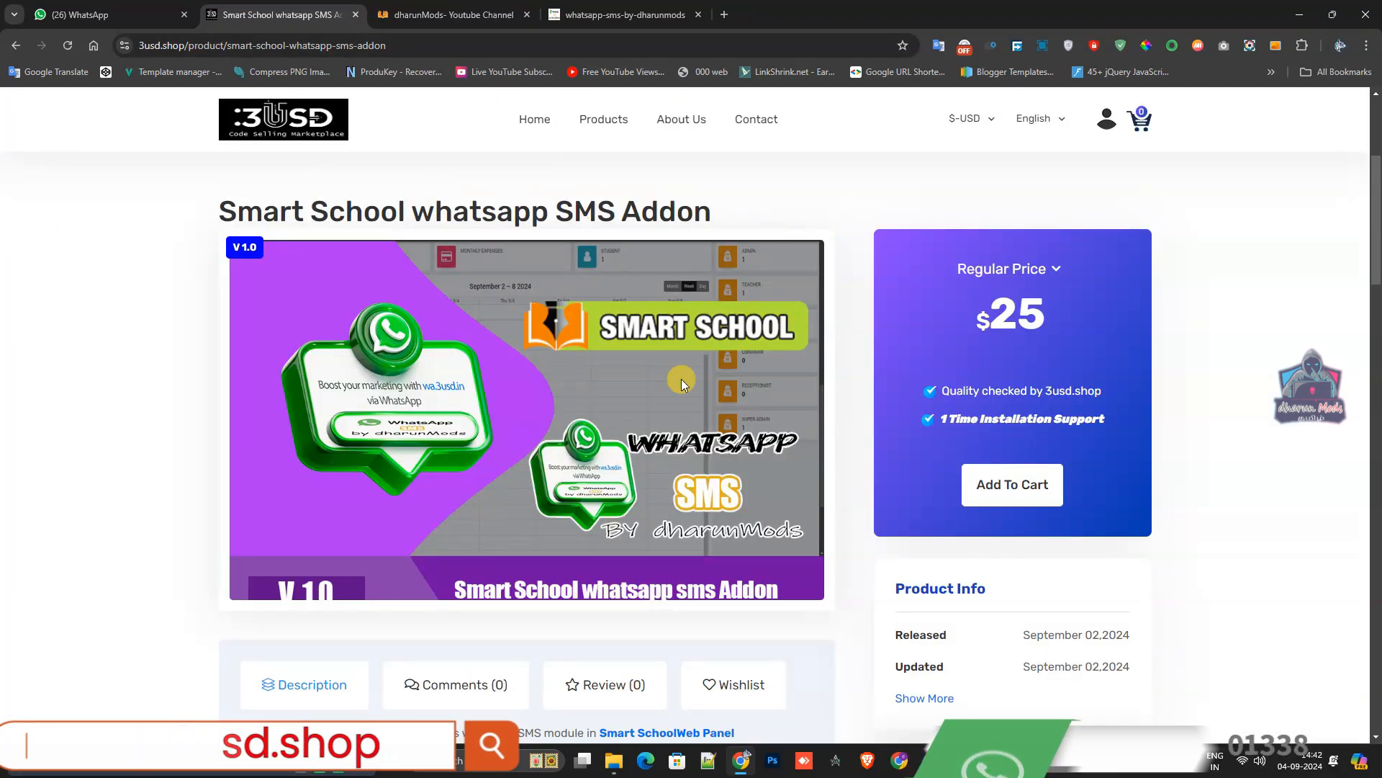